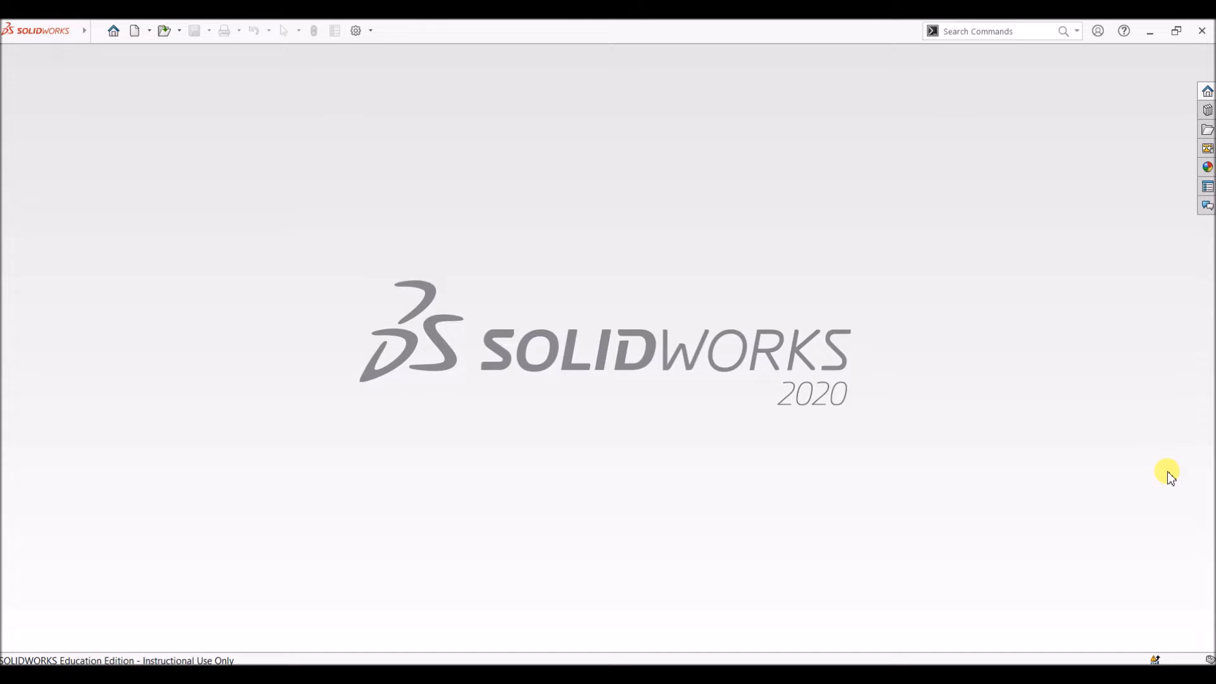
mouse_move(87, 63)
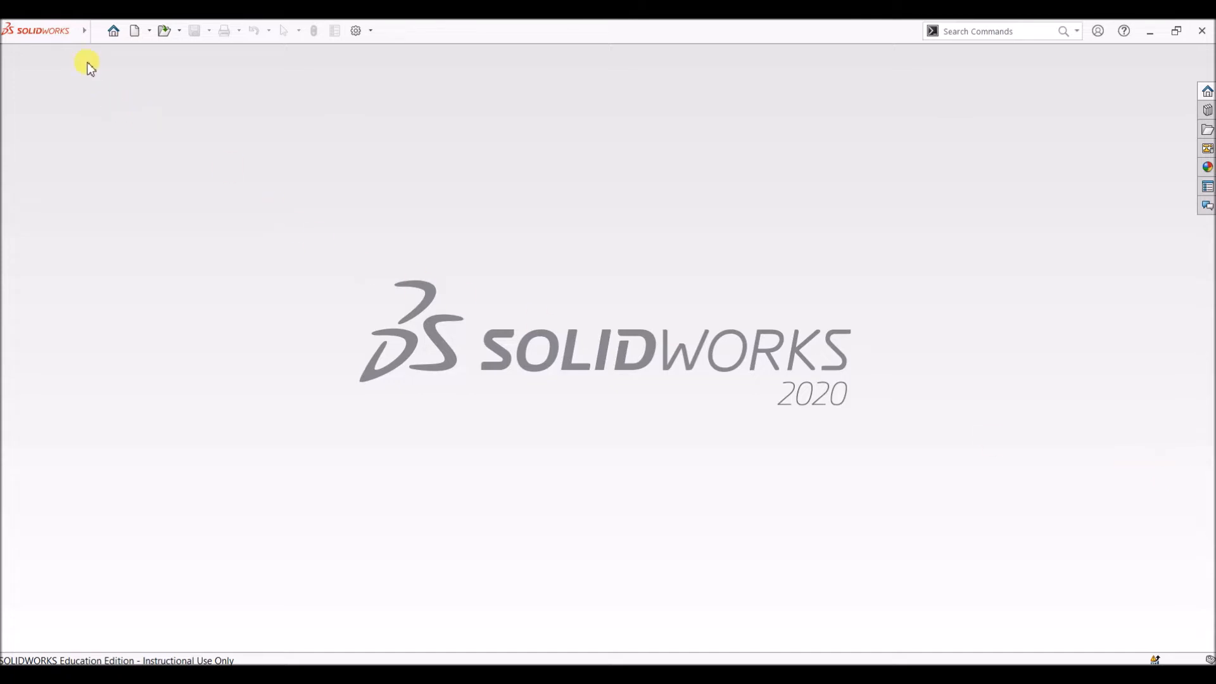
Step: Create a new Part document from the New SOLIDWORKS Document dialog
click(133, 31)
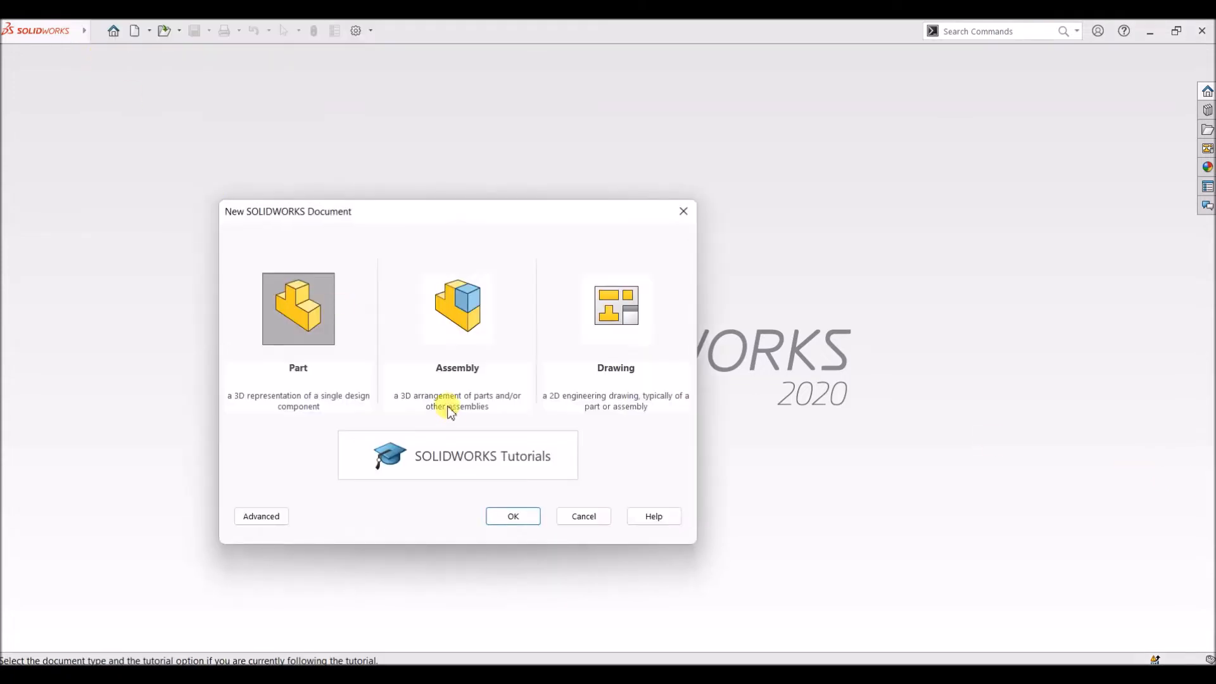
click(511, 515)
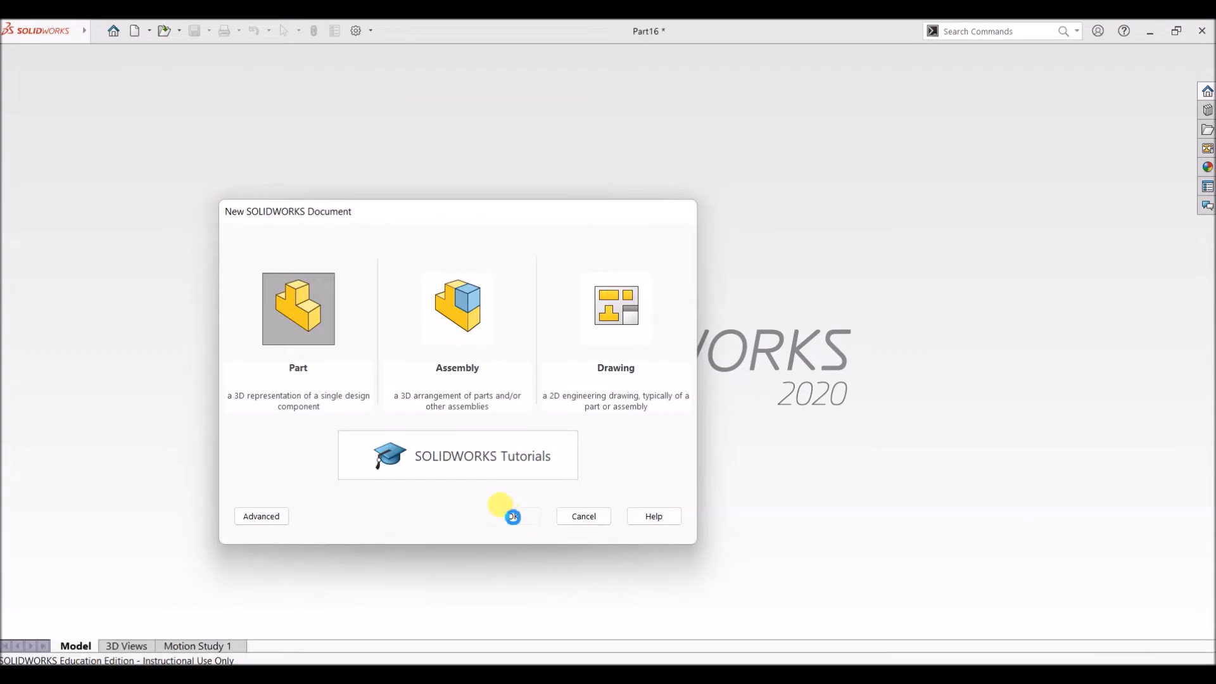
click(513, 516)
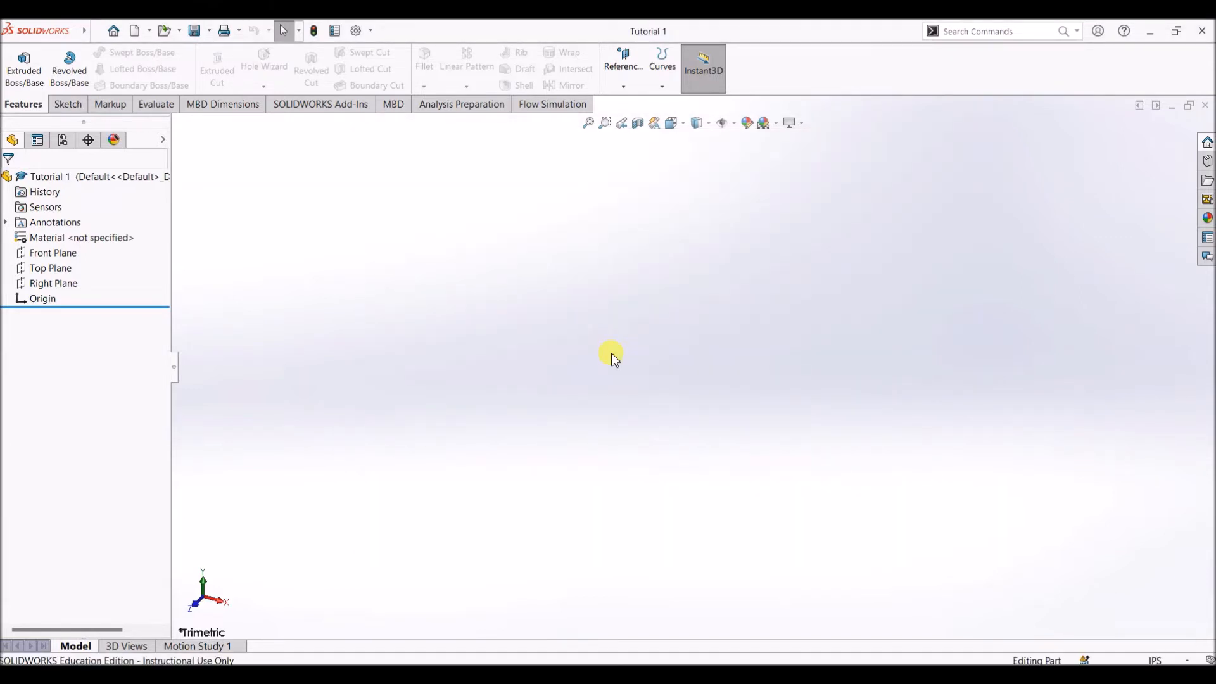
mouse_move(413, 307)
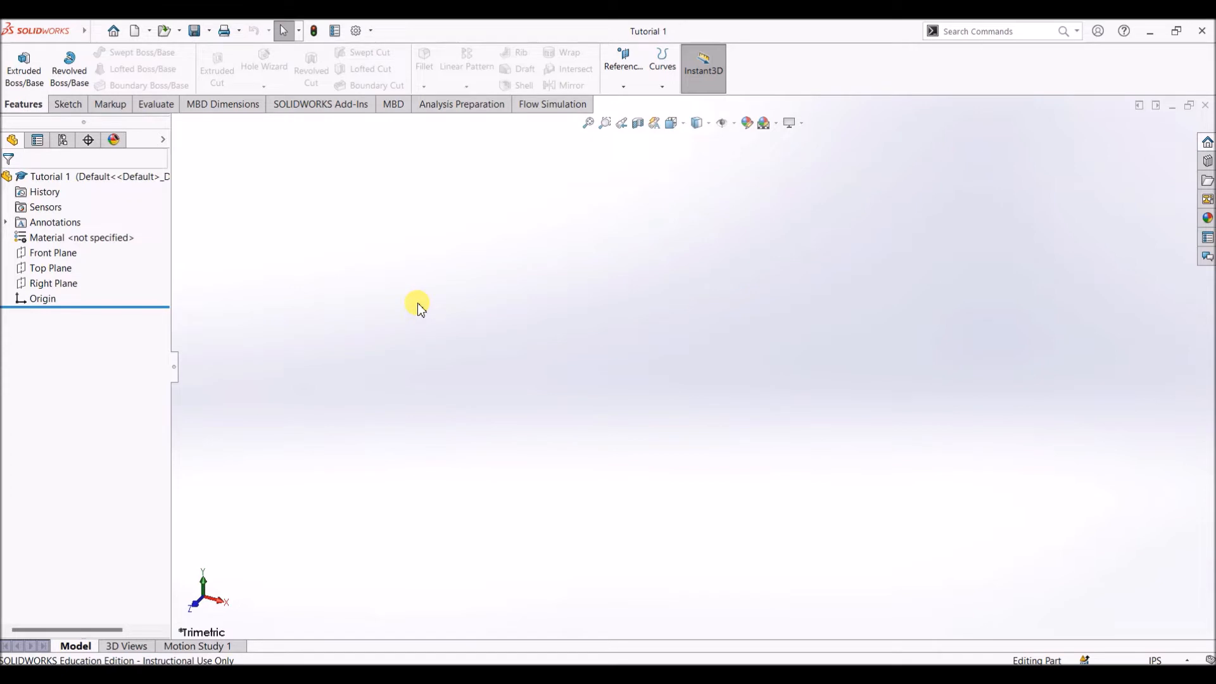
mouse_move(925, 339)
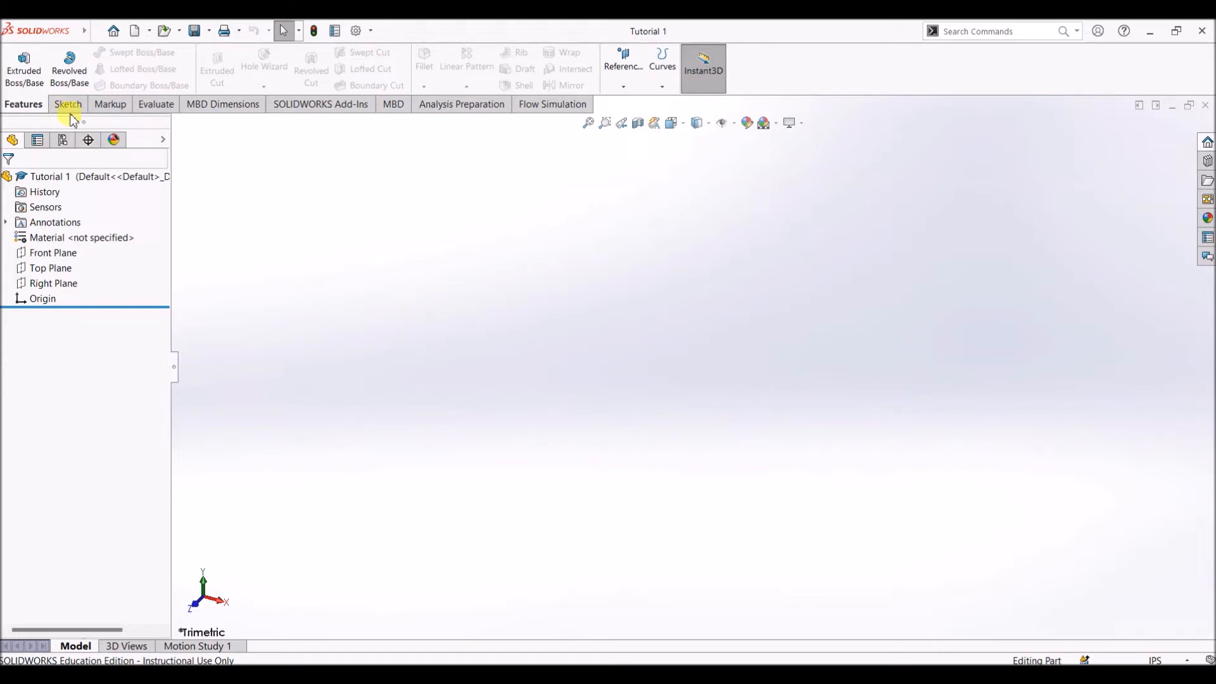
Step: Start a new sketch (Sketch1) on the Top Plane
click(68, 104)
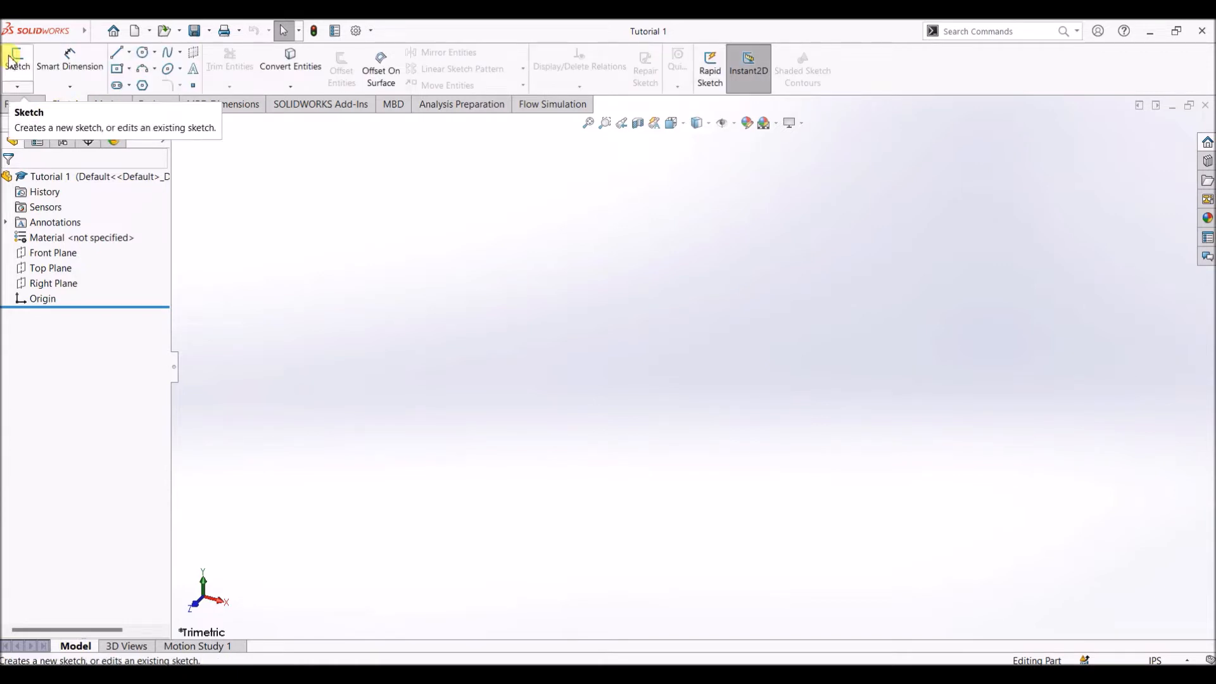
click(17, 61)
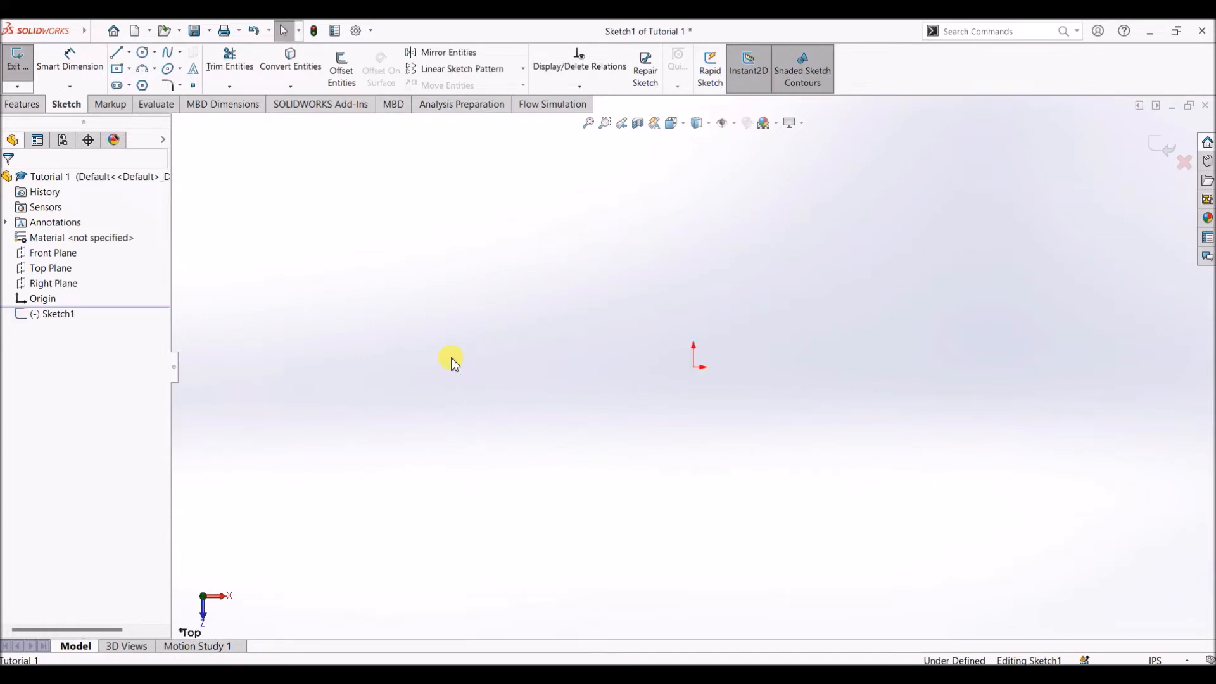
mouse_move(304, 267)
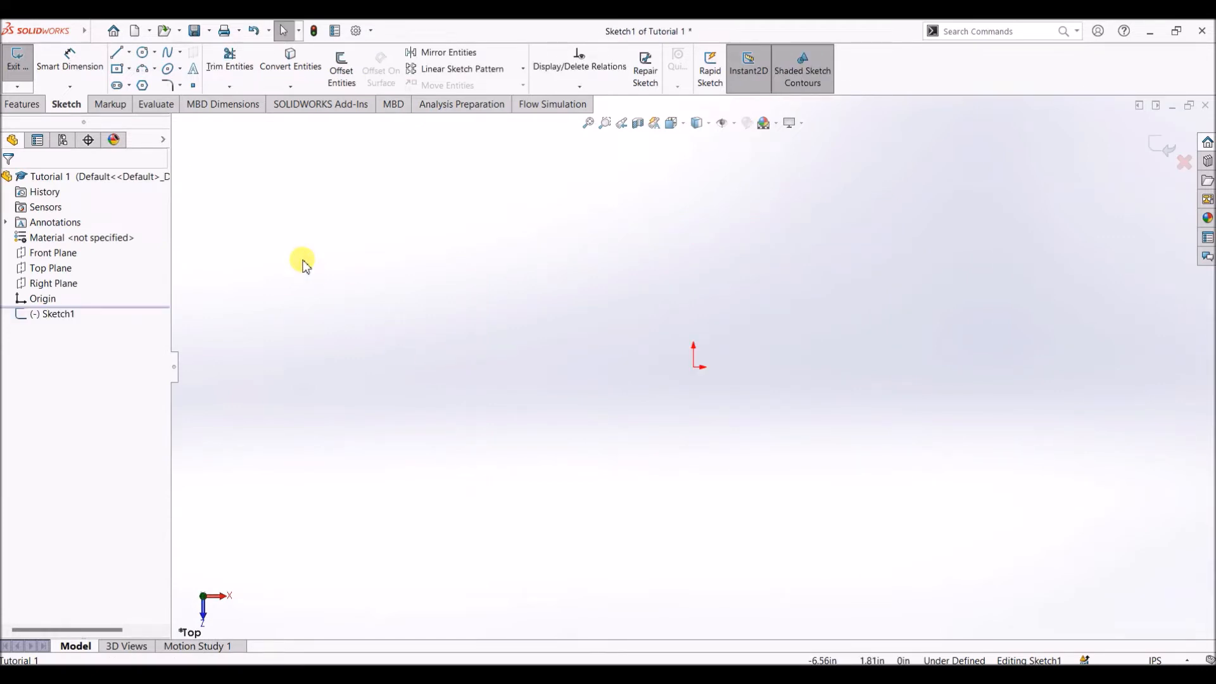
mouse_move(116, 69)
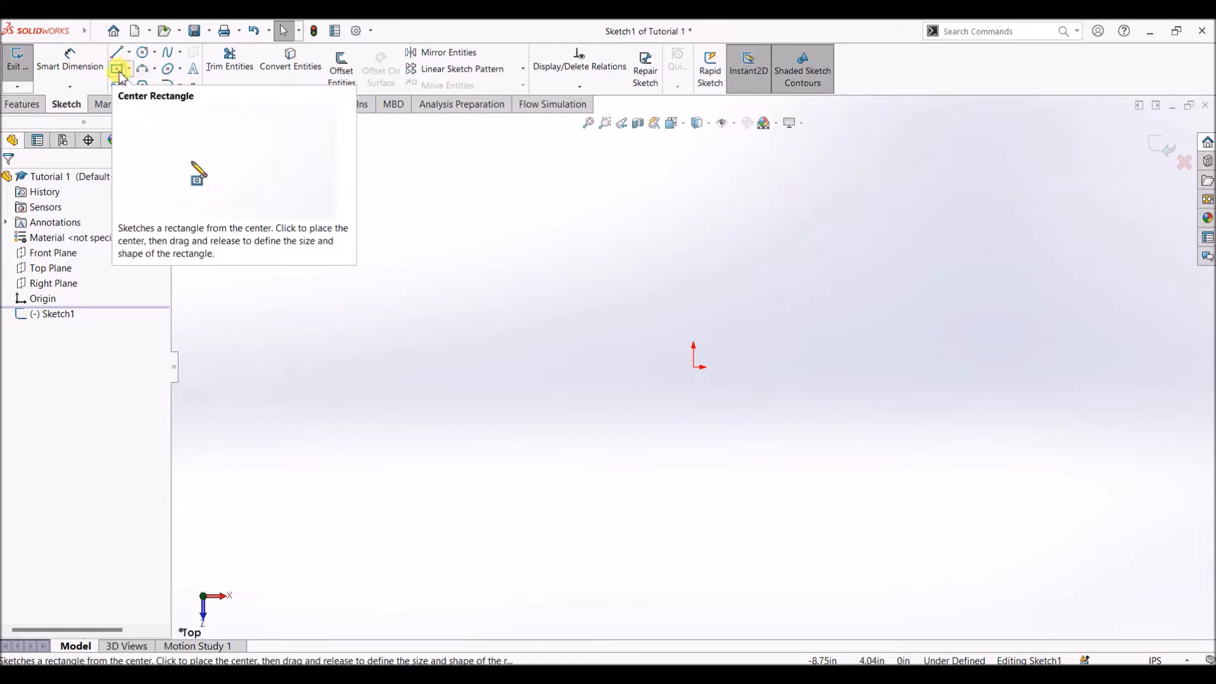
Step: Draw a center rectangle about the sketch origin with the Center Rectangle tool
click(132, 68)
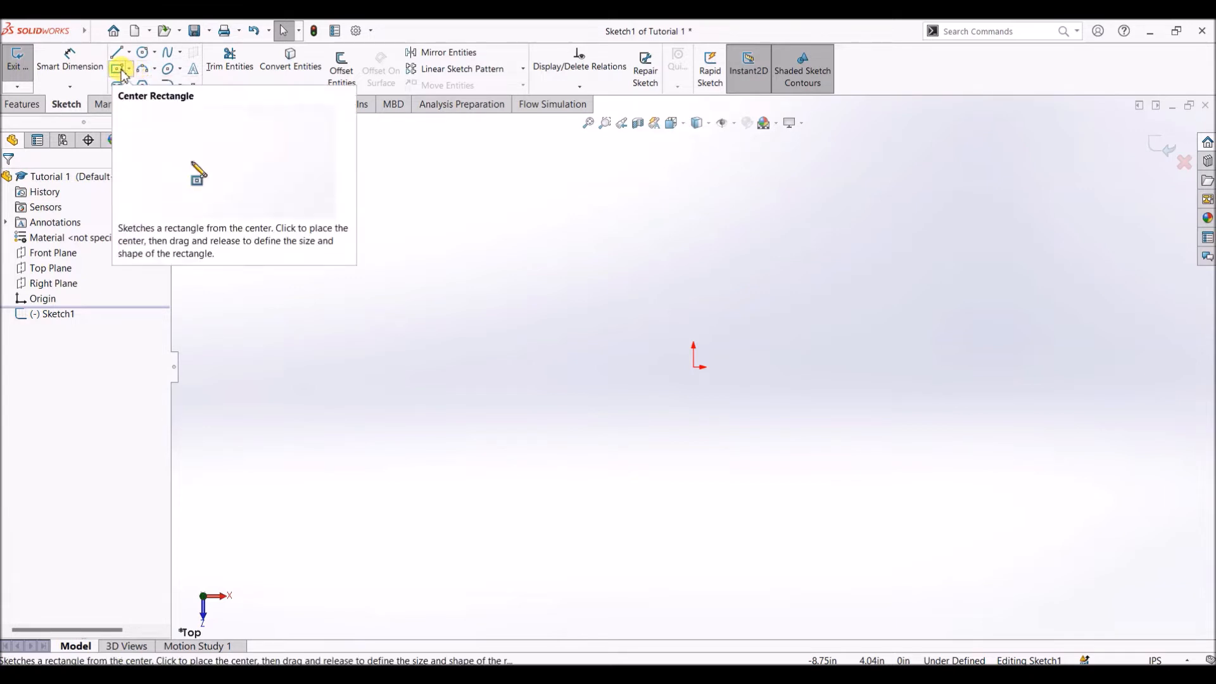
click(116, 68)
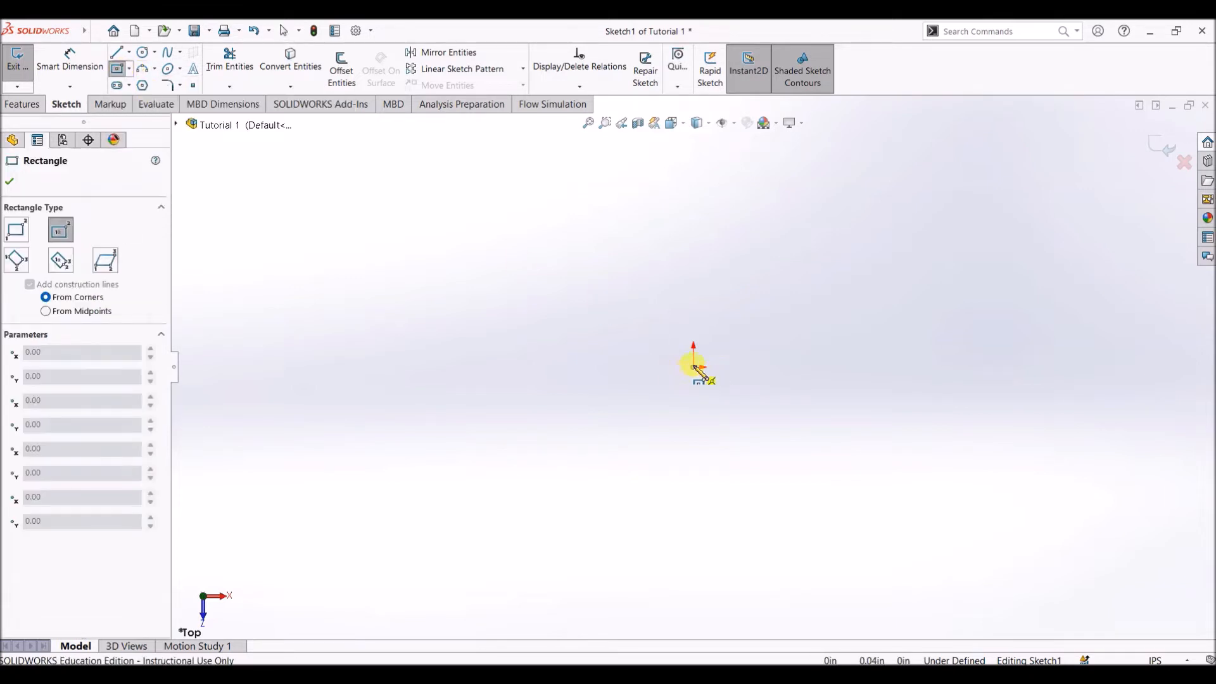
drag(692, 367, 853, 432)
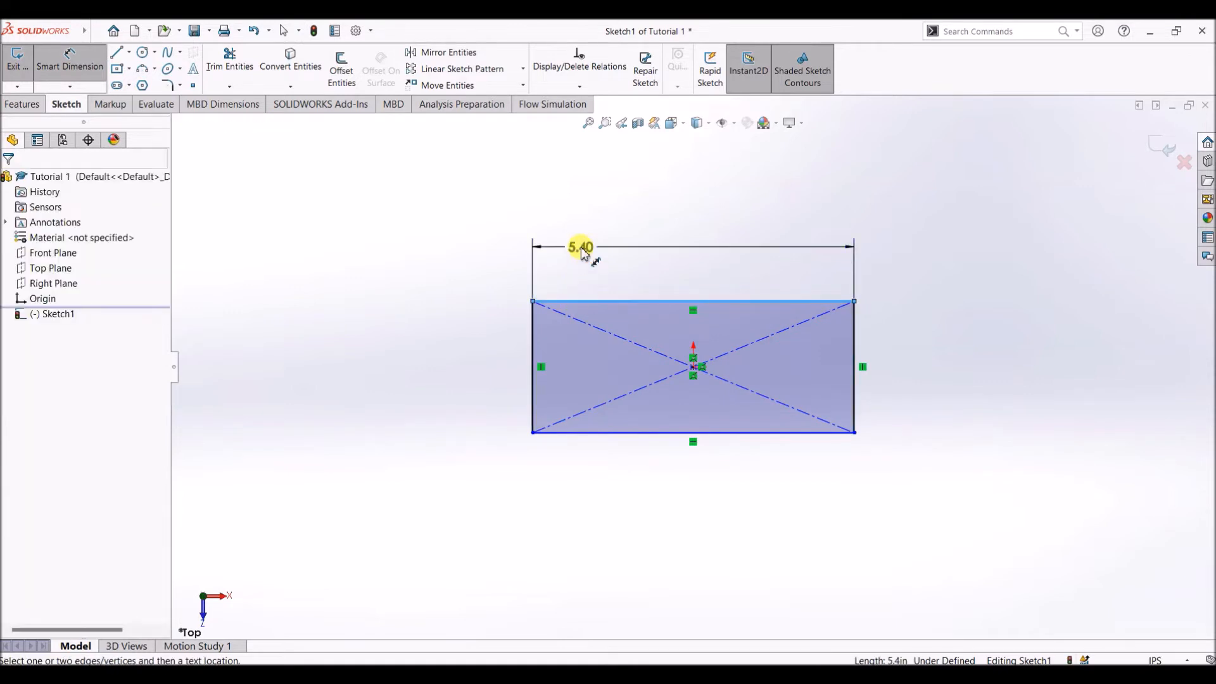
Step: Dimension the rectangle 6.00 in wide with Smart Dimension
click(580, 247)
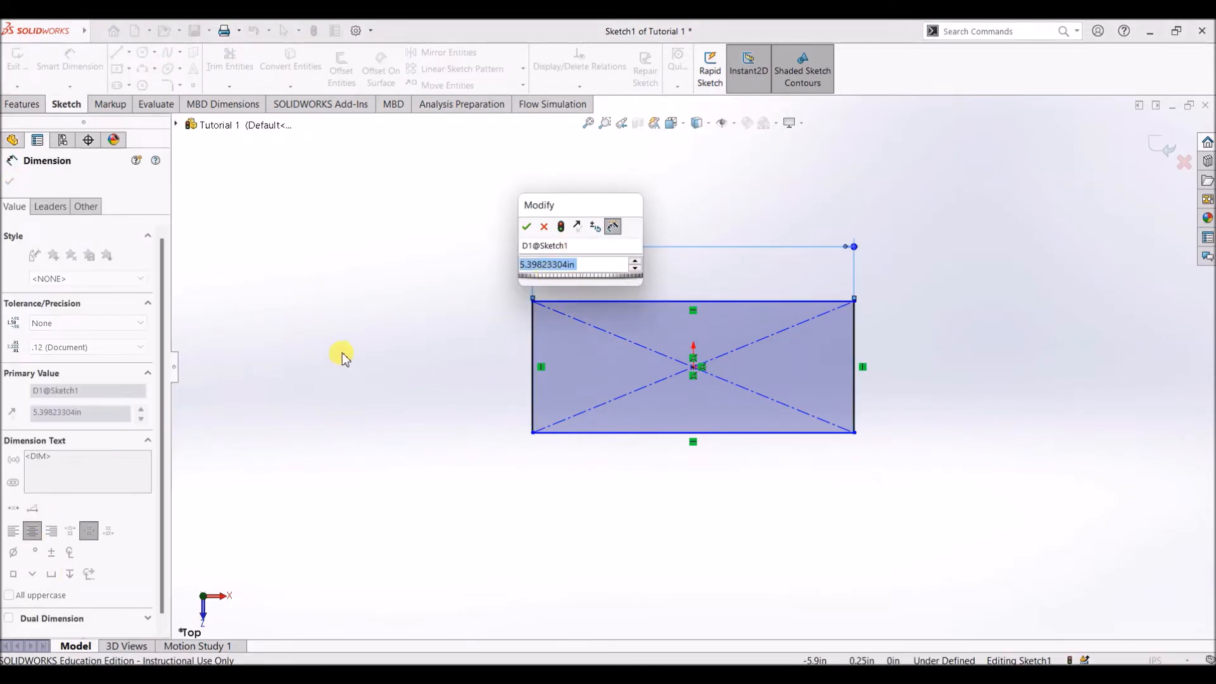
text(6)
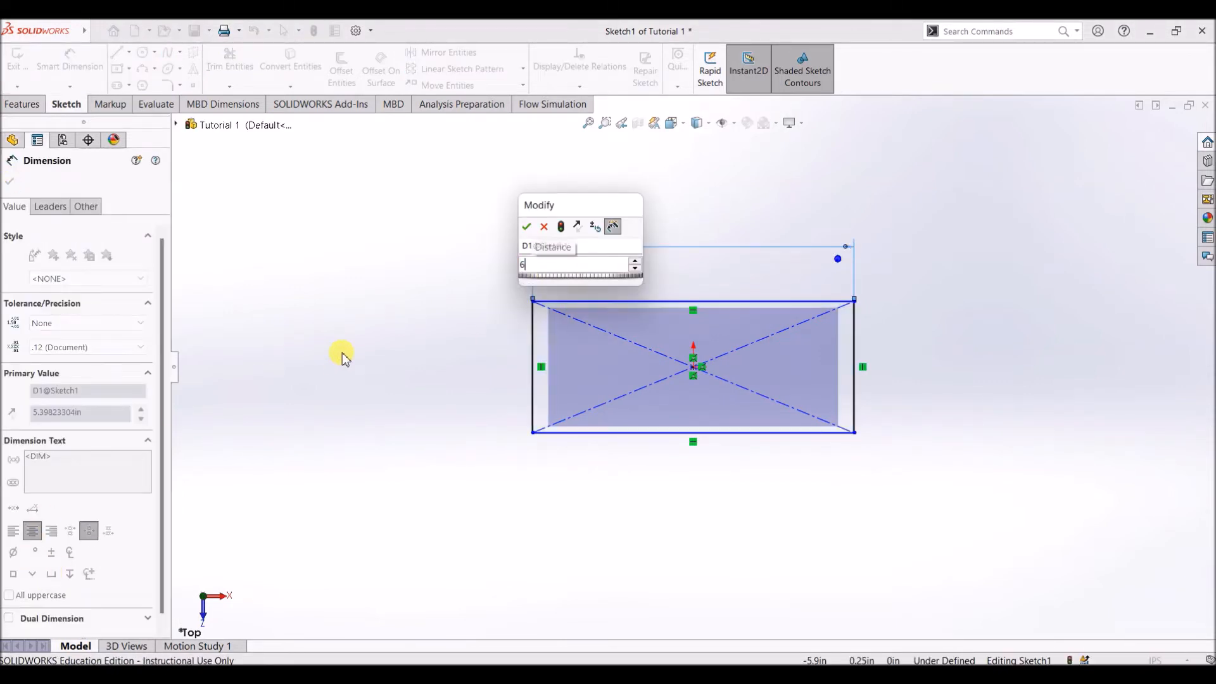
click(526, 227)
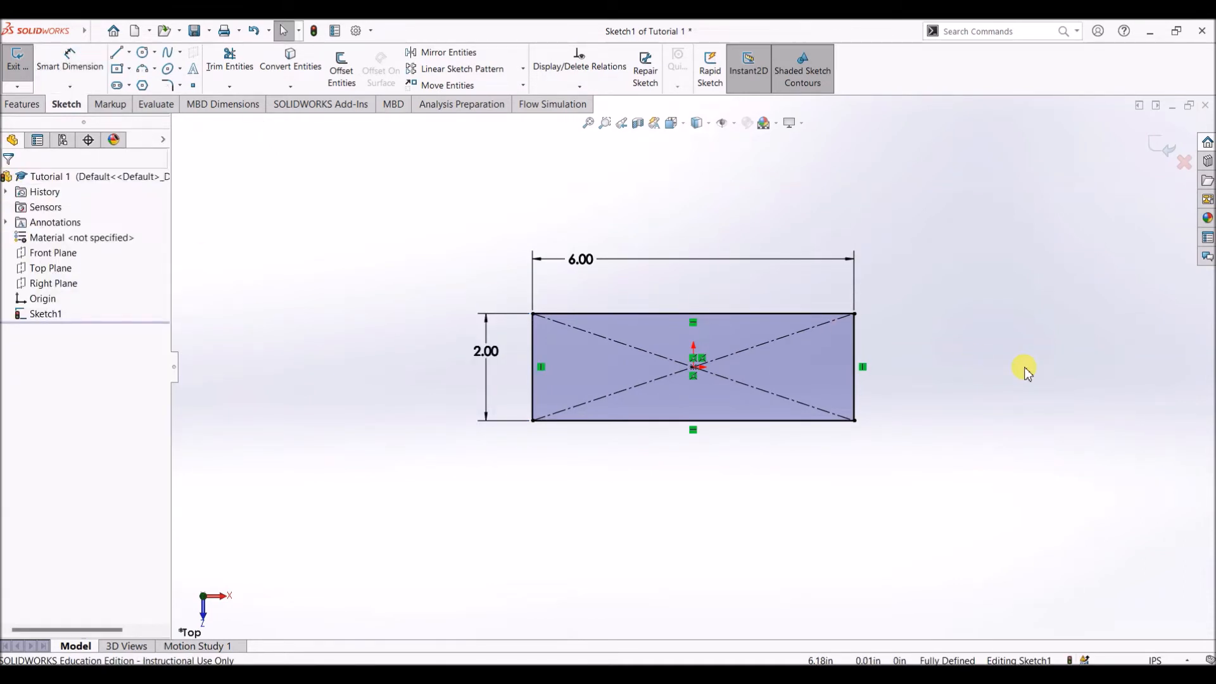
mouse_move(524, 201)
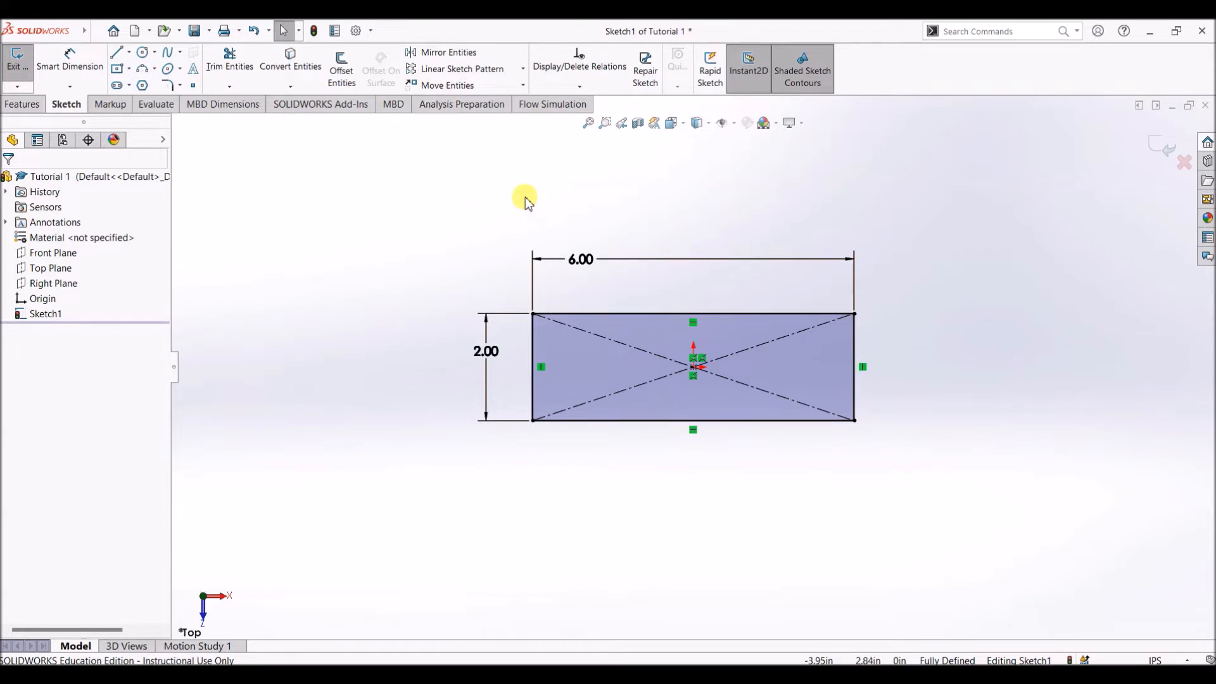
mouse_move(905, 621)
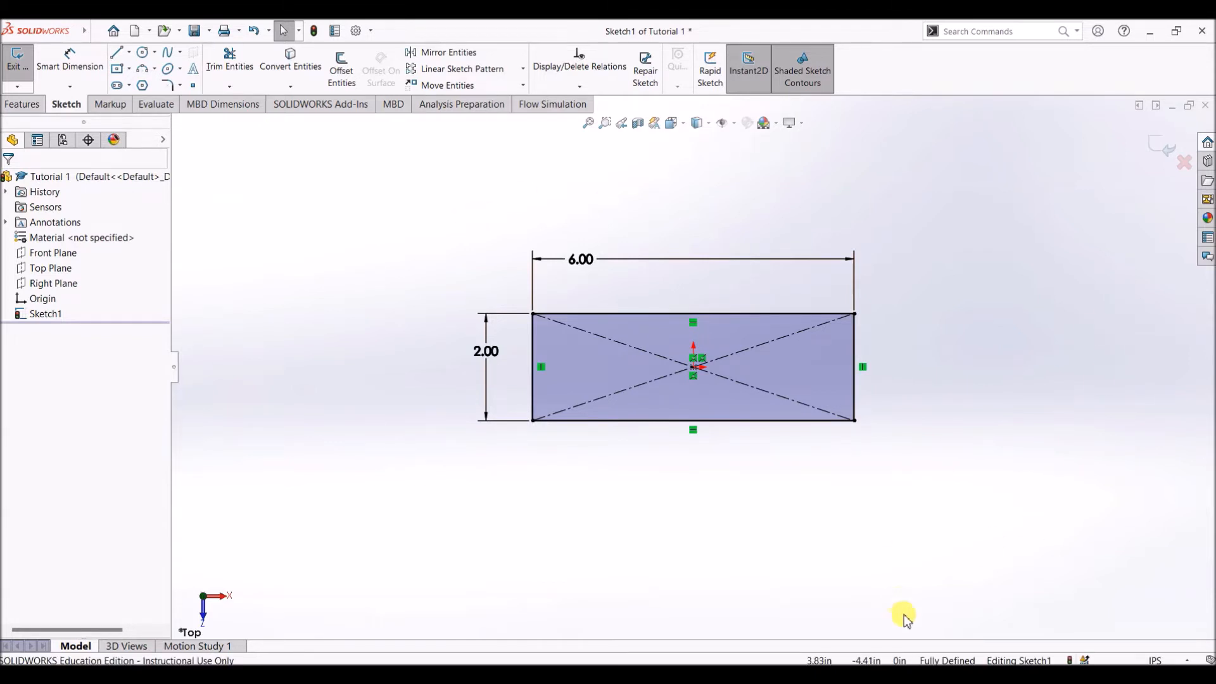
mouse_move(905, 618)
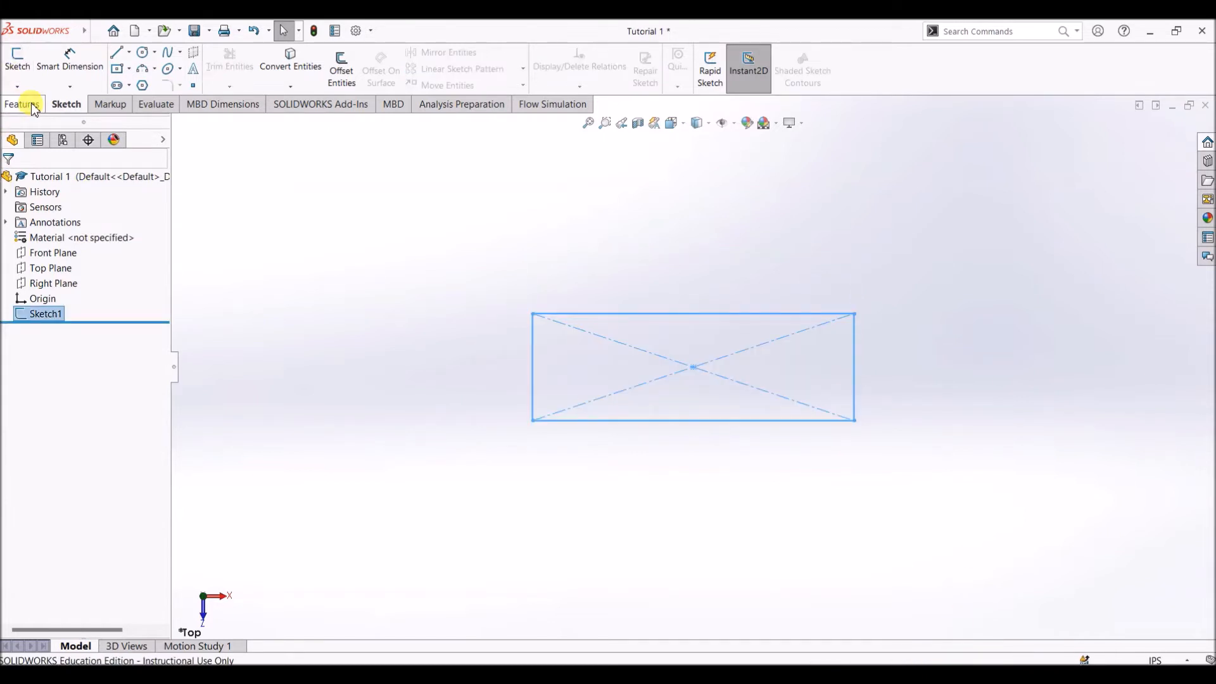
Step: Bring up the Features tools and choose Extruded Boss/Base for the rectangle
click(23, 103)
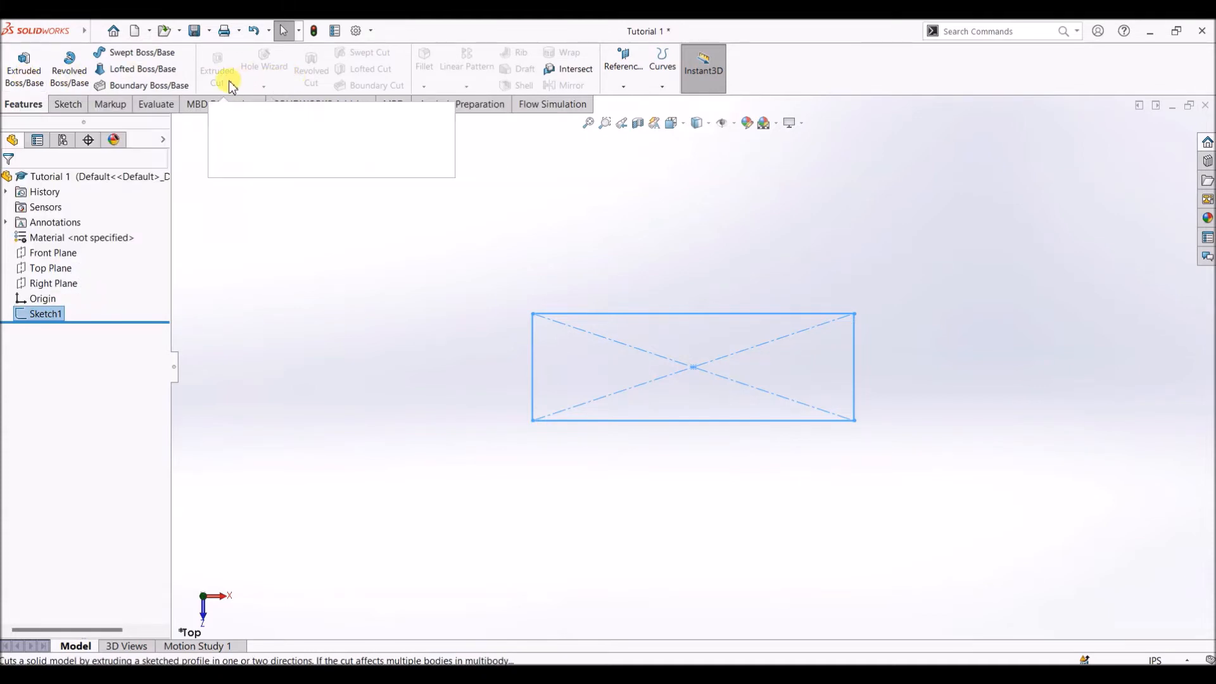
mouse_move(217, 73)
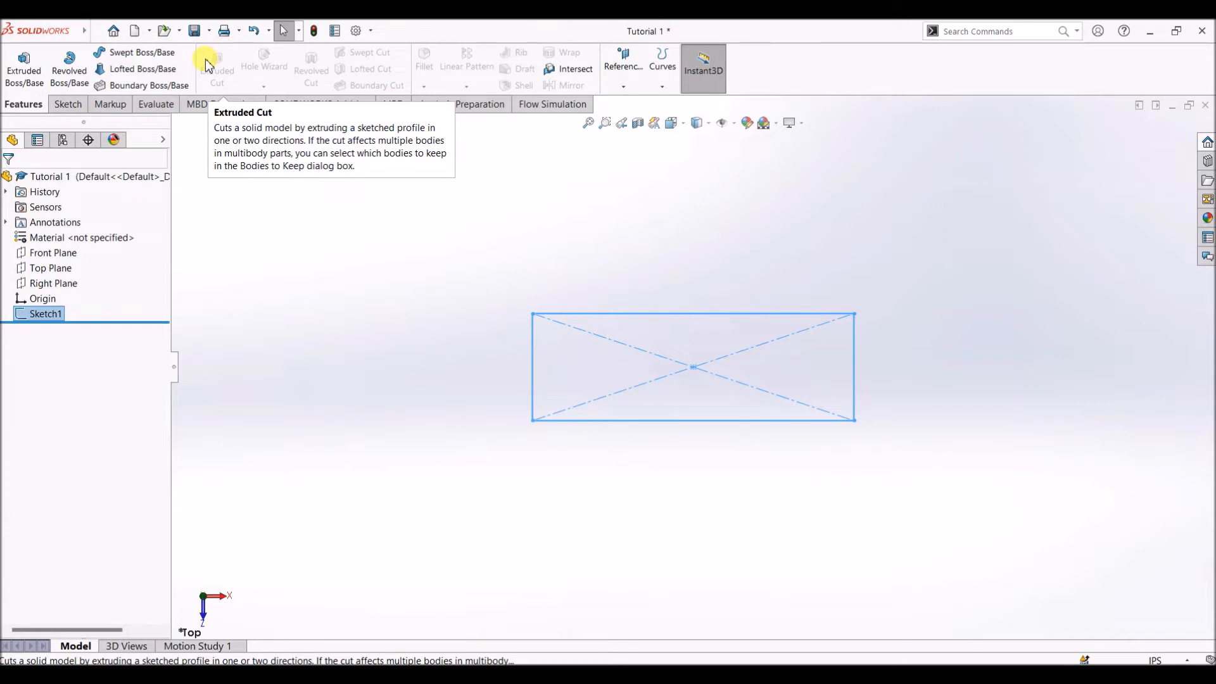
mouse_move(558, 184)
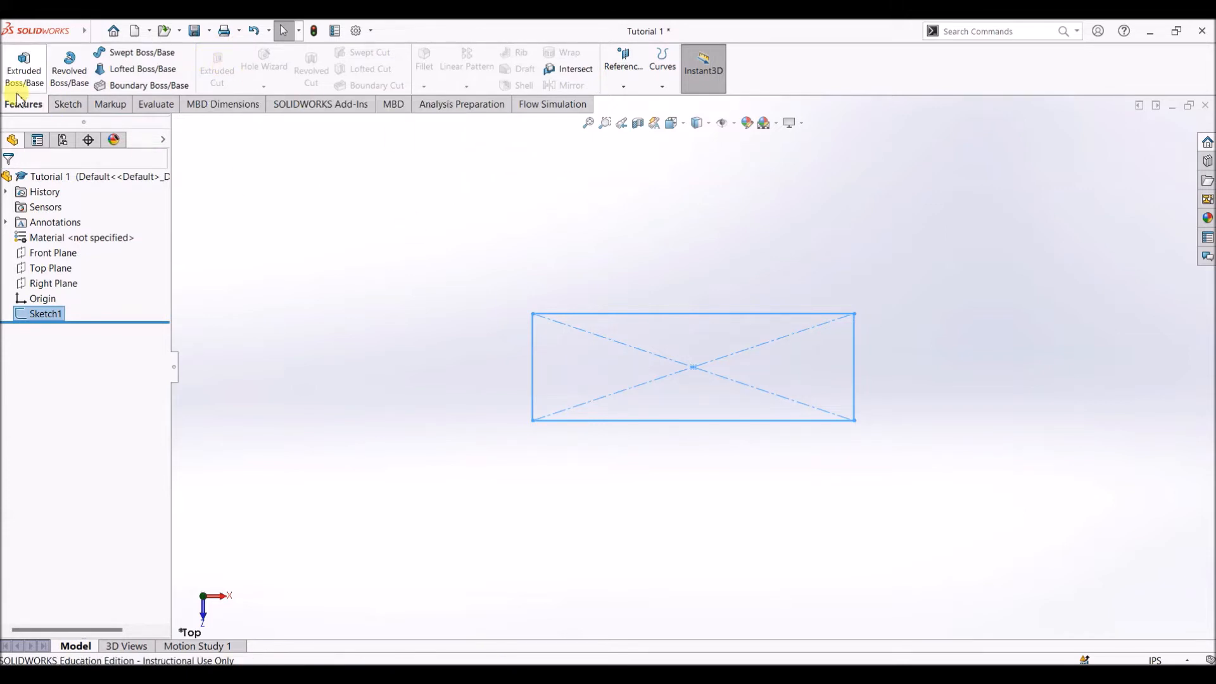
mouse_move(377, 317)
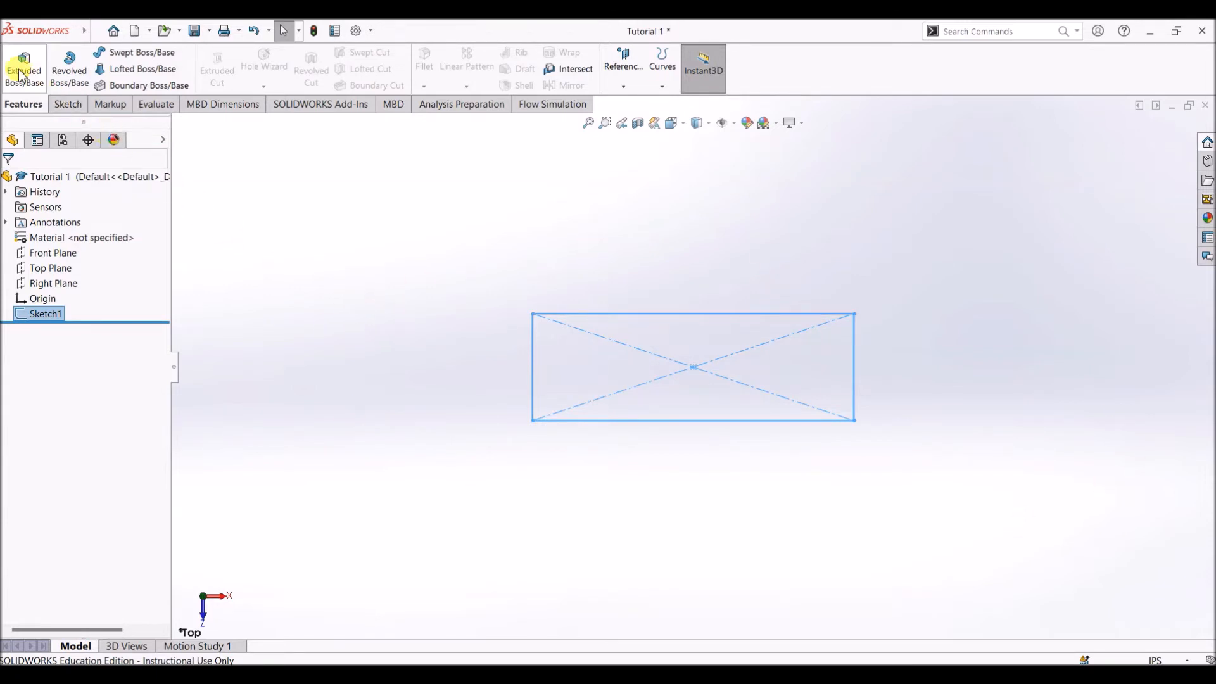
click(24, 69)
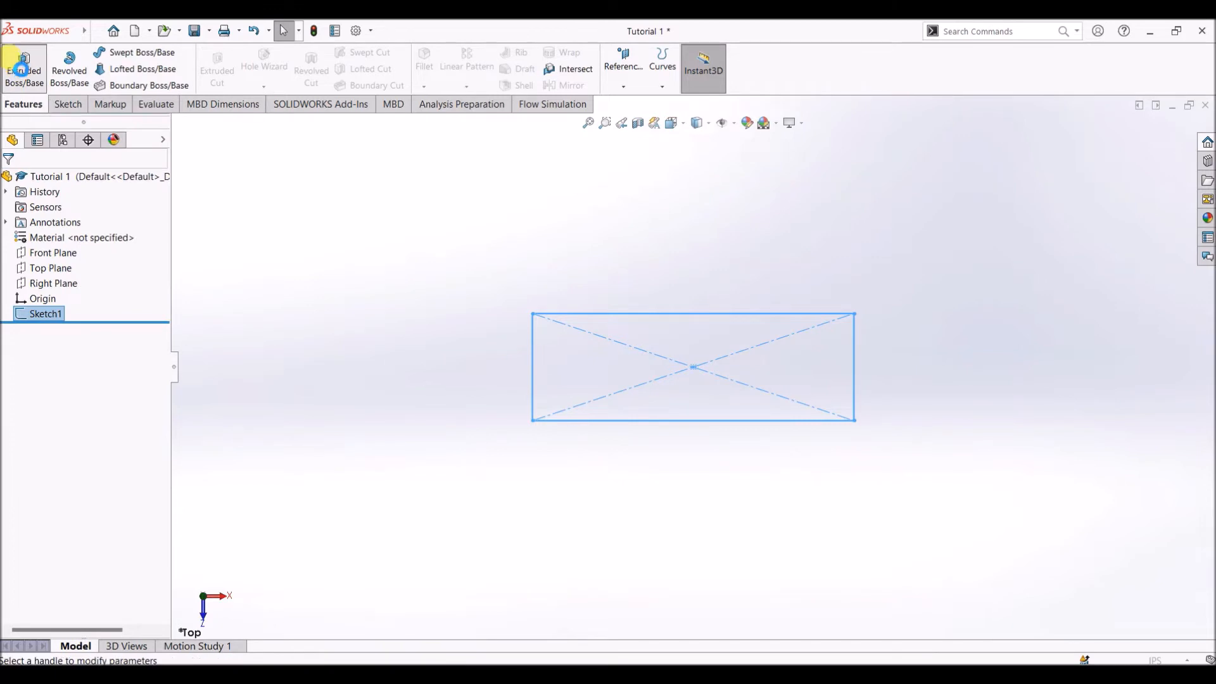
Step: Extrude the rectangle Blind 0.30 in into a solid plate (Boss-Extrude1)
click(24, 68)
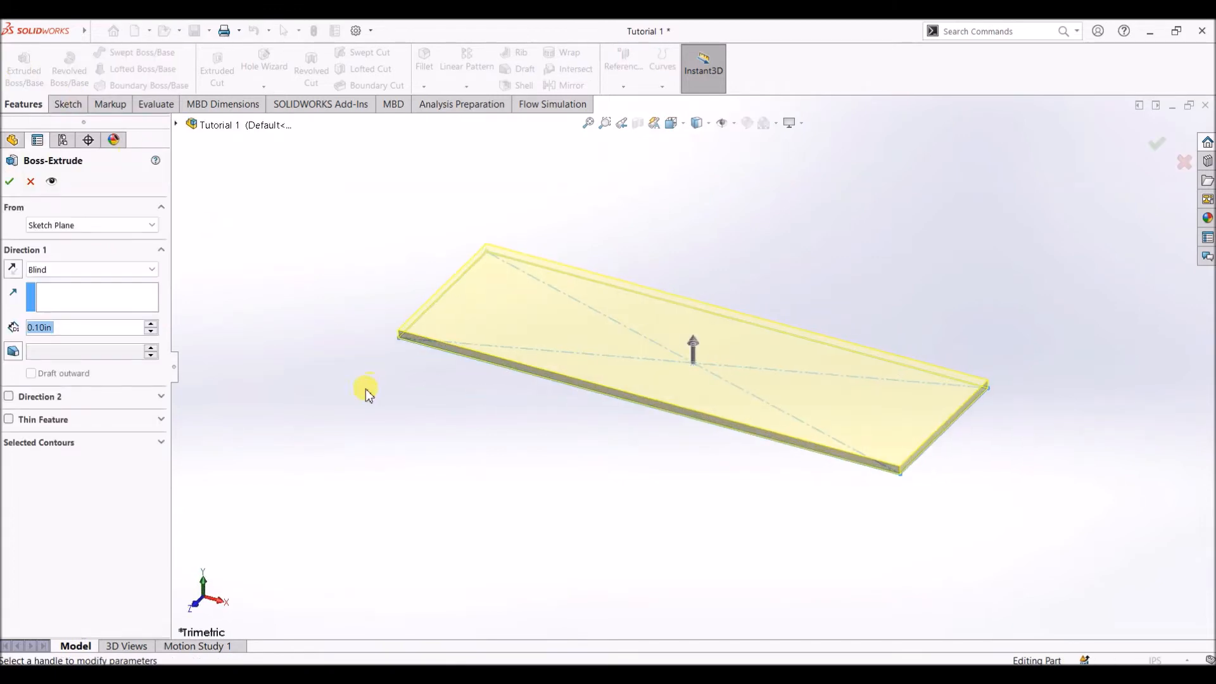
mouse_move(531, 213)
text(0.3)
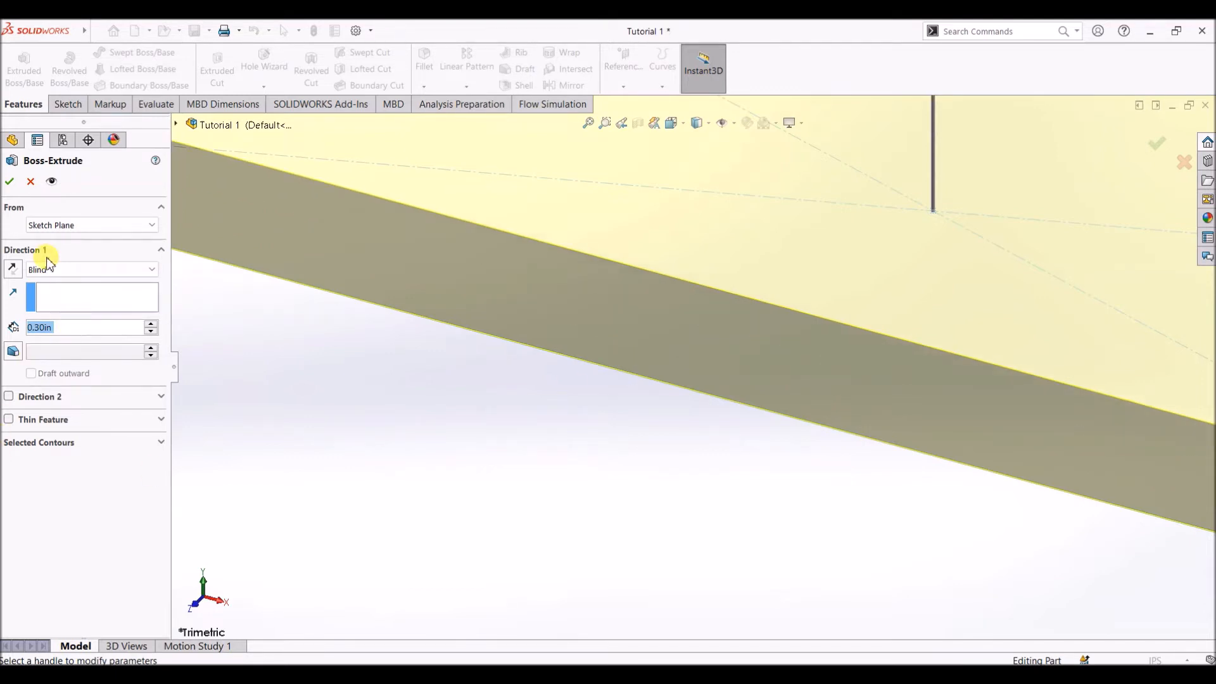
click(8, 181)
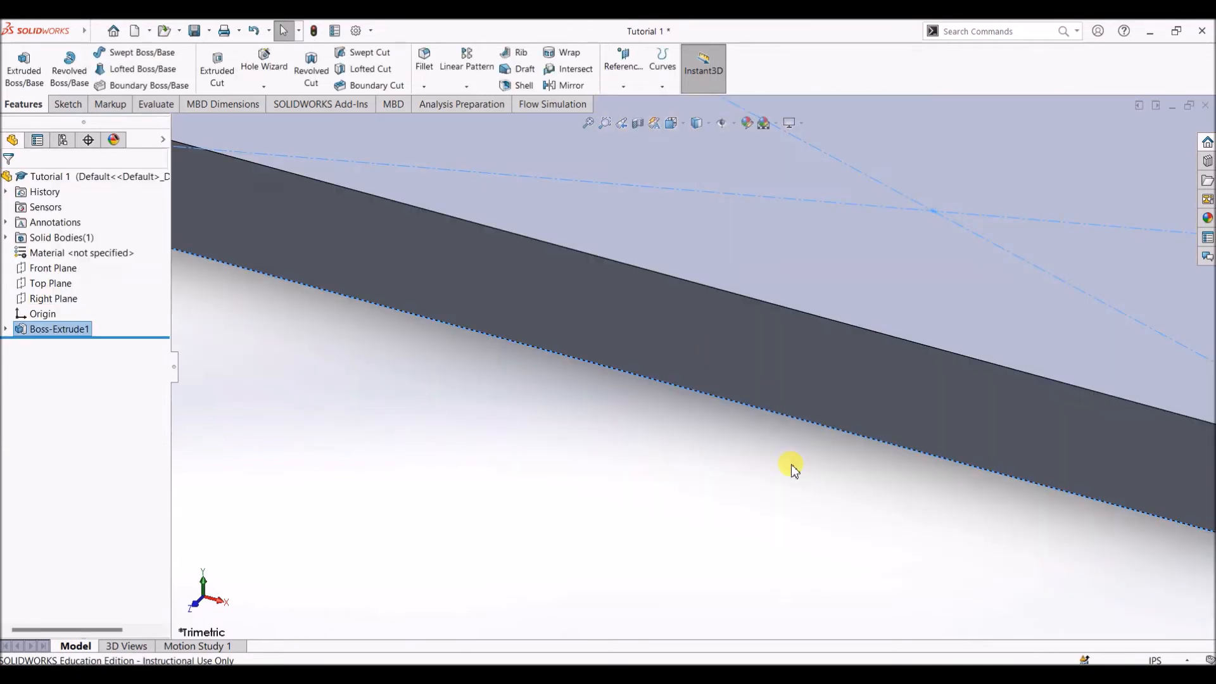
click(671, 123)
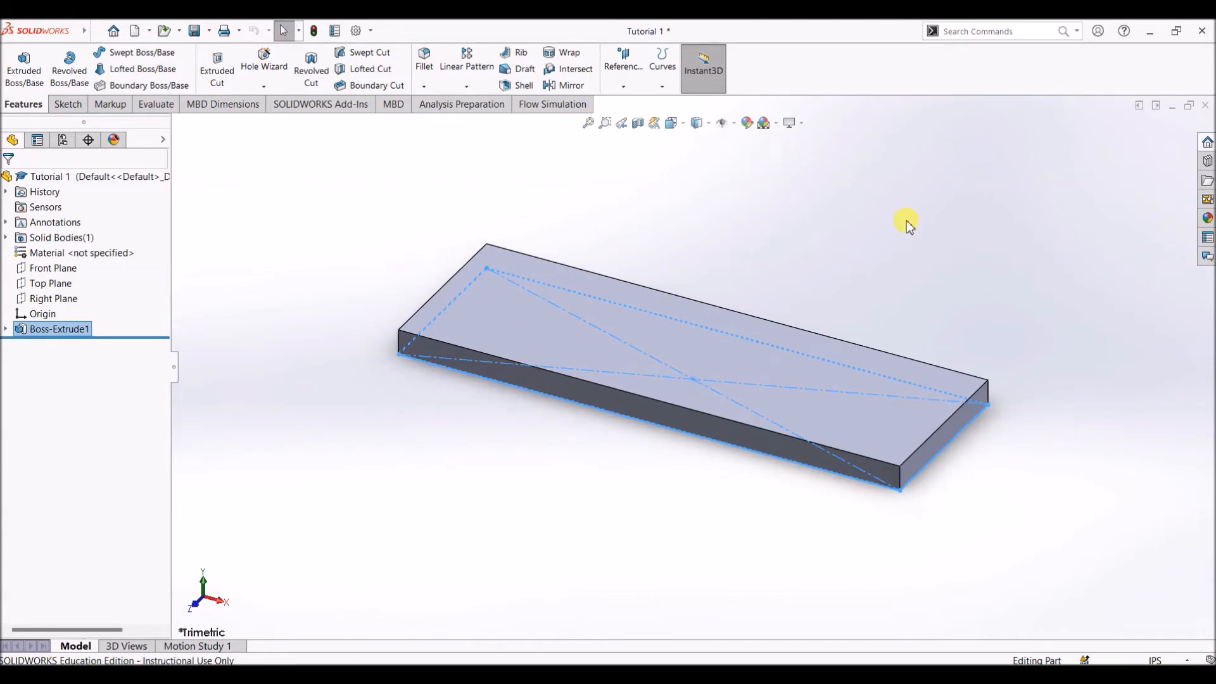
mouse_move(163, 62)
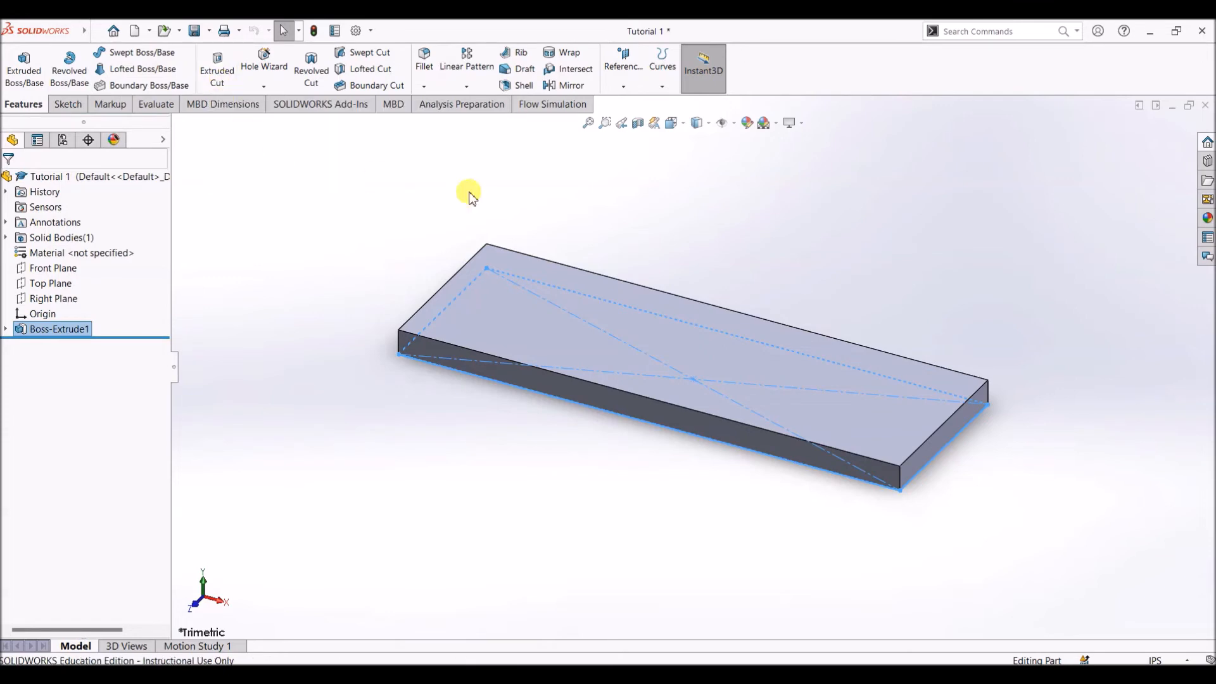
mouse_move(610, 231)
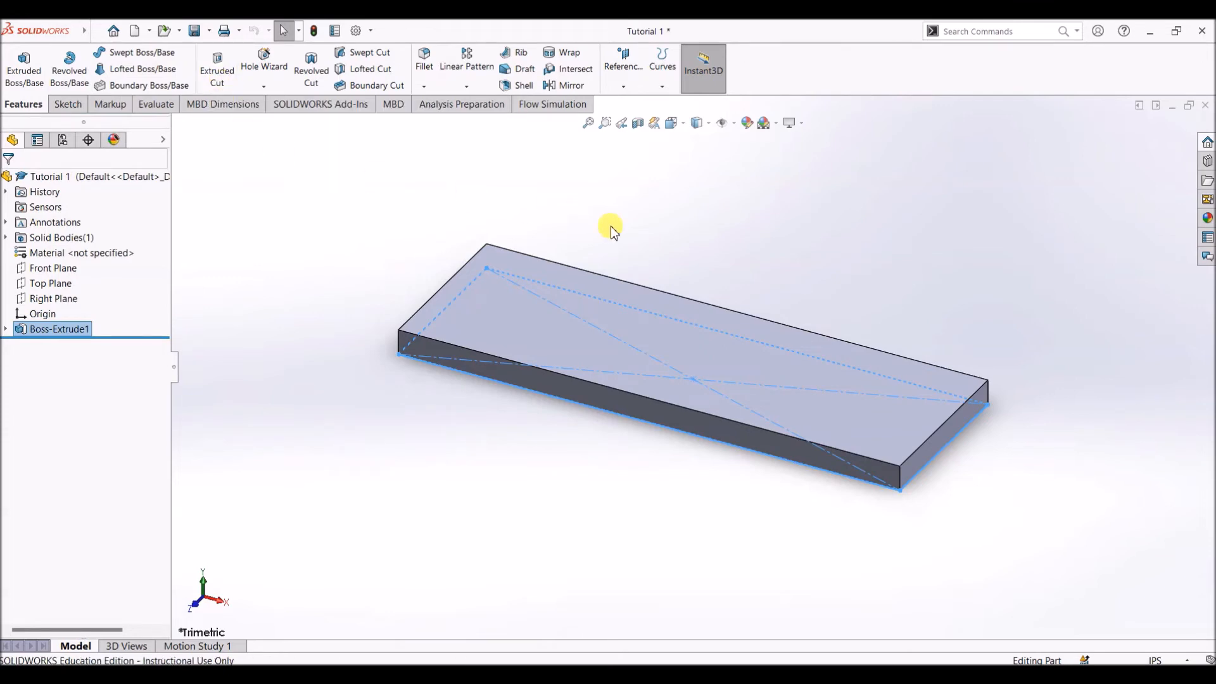
mouse_move(616, 314)
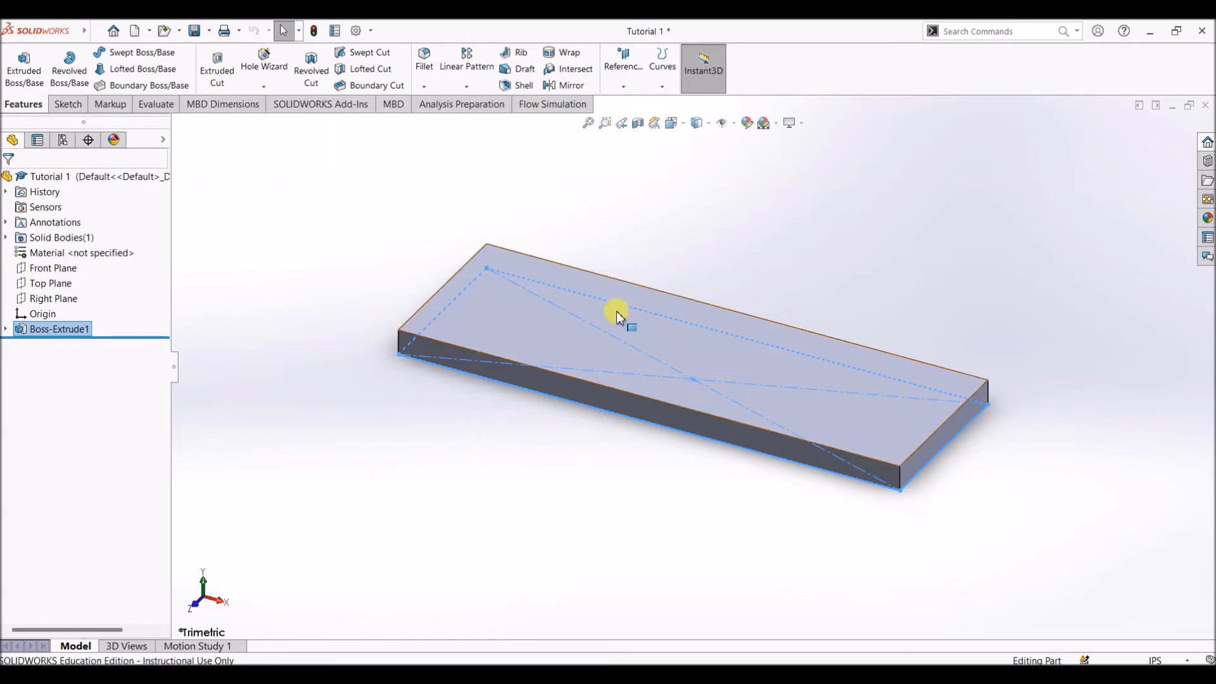
mouse_move(653, 351)
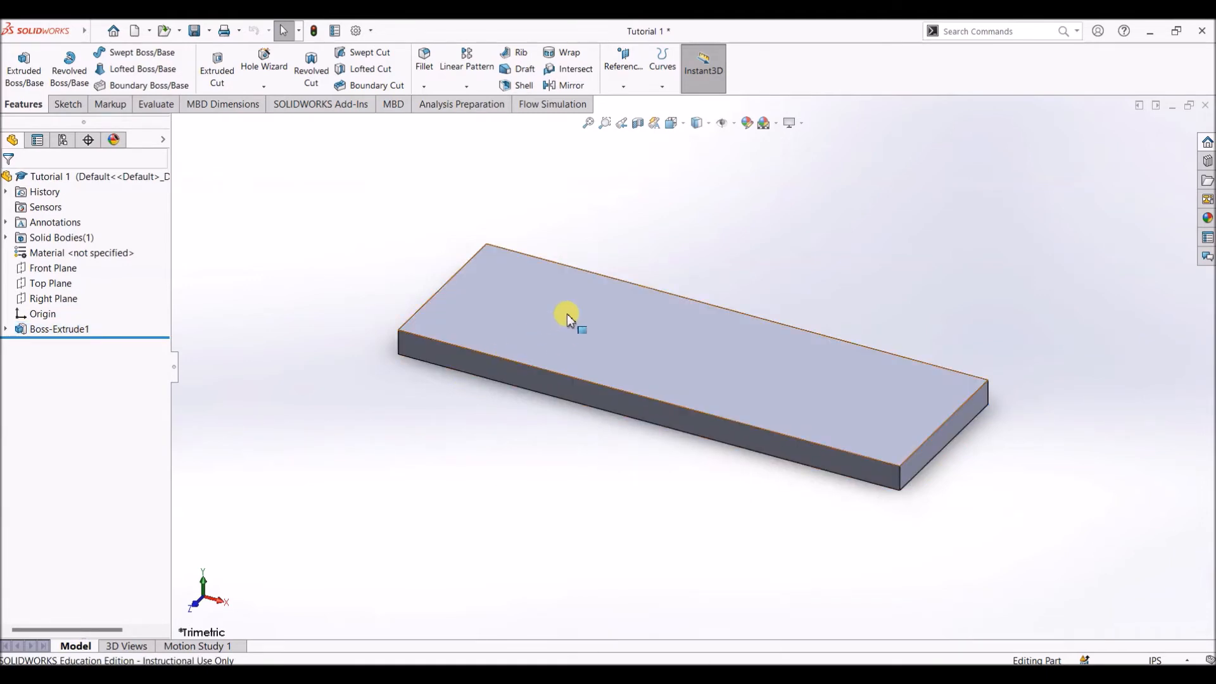
Step: View the plate's top face Normal To and start Sketch2 on it
right_click(566, 318)
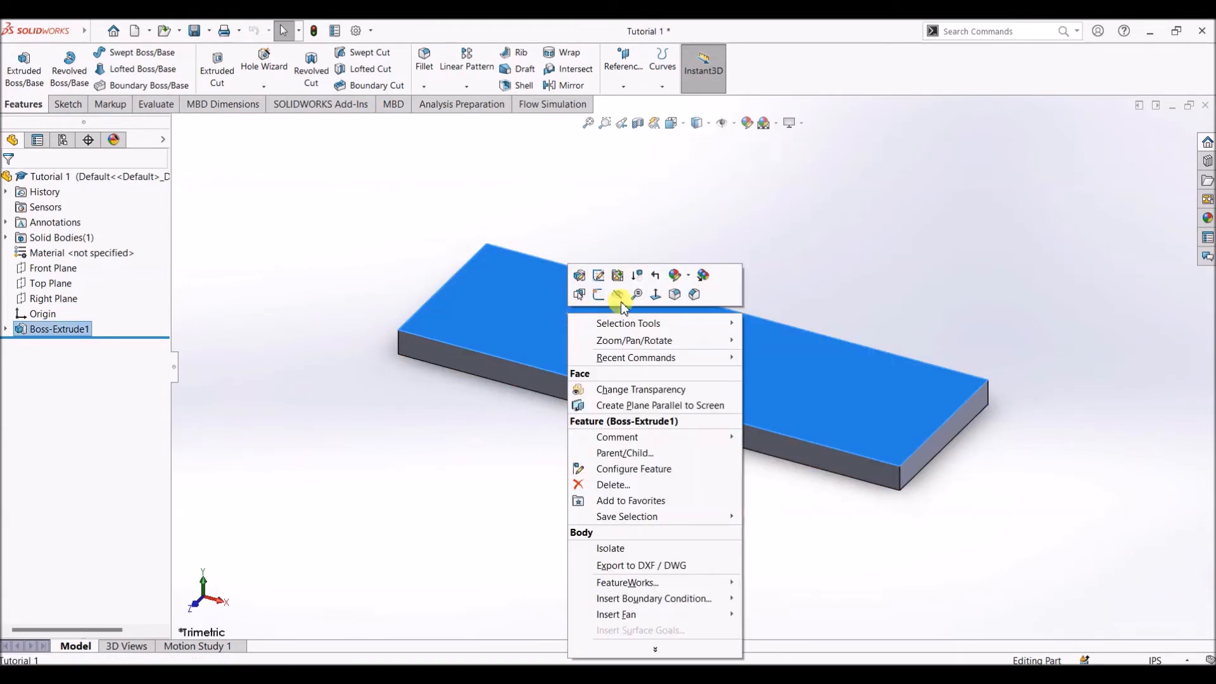
mouse_move(655, 294)
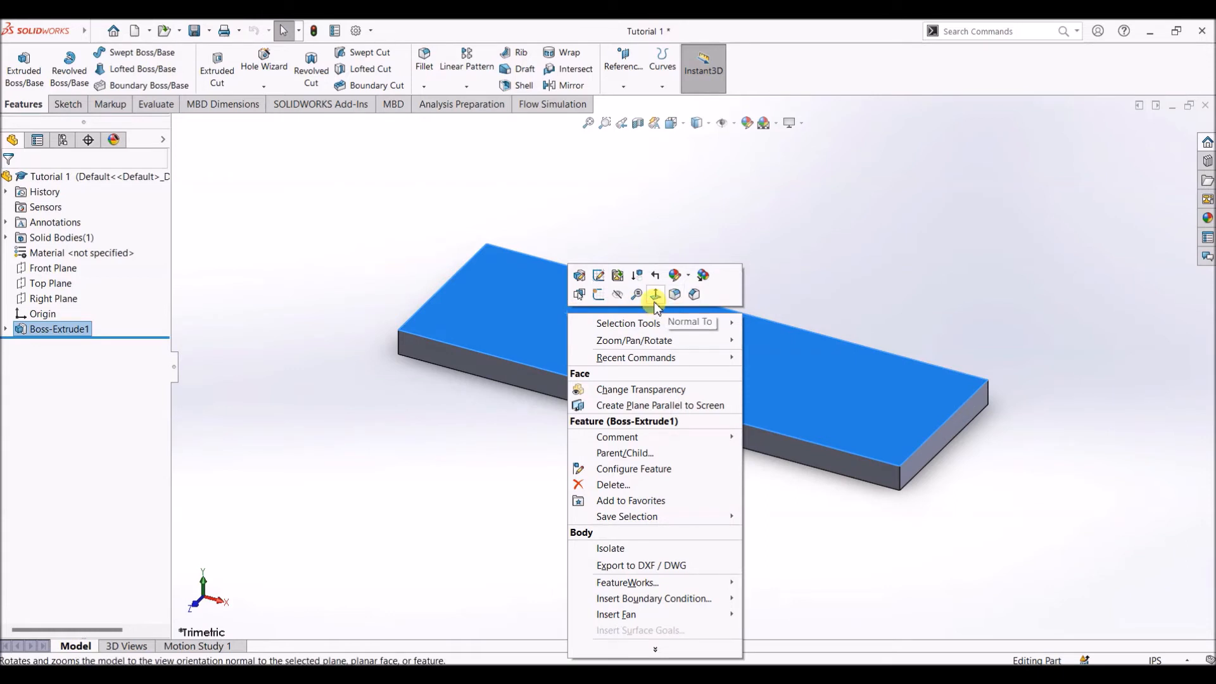
click(655, 294)
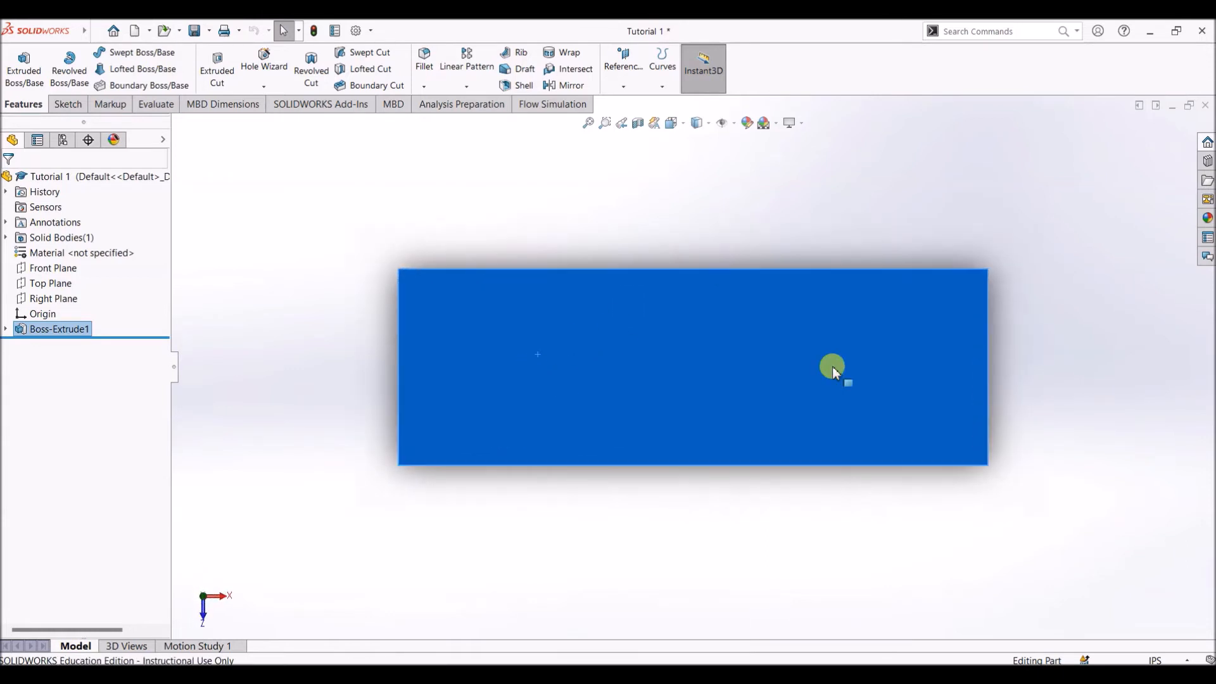
mouse_move(670, 338)
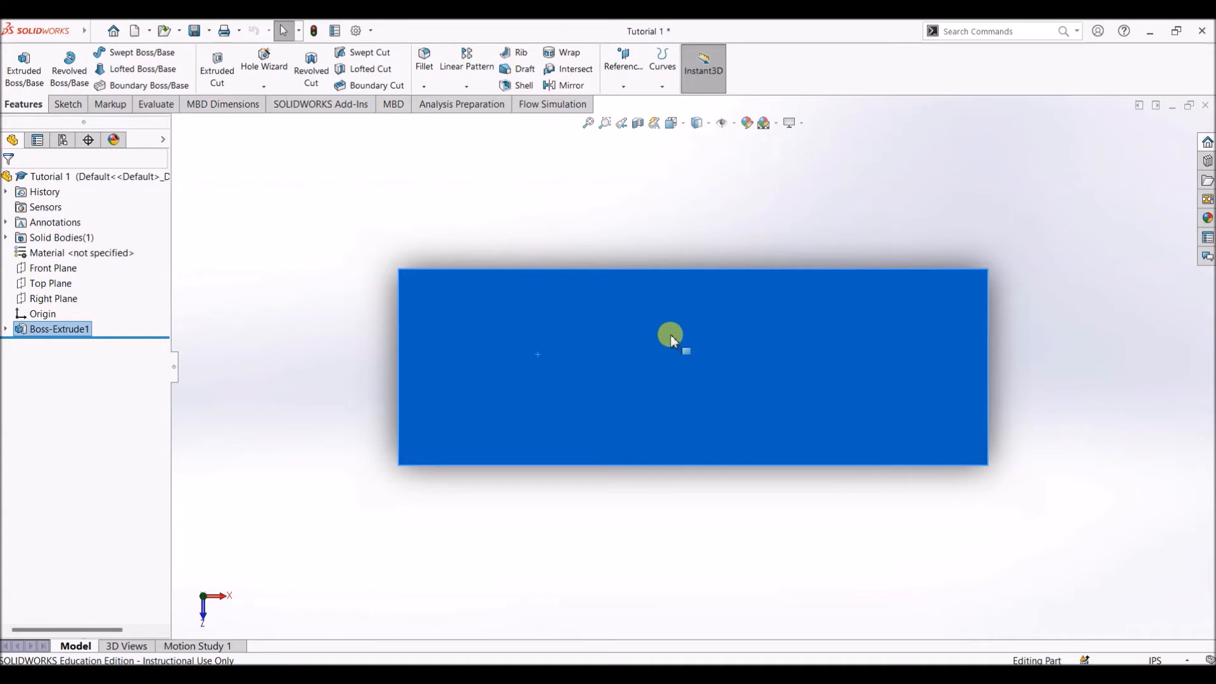
mouse_move(714, 400)
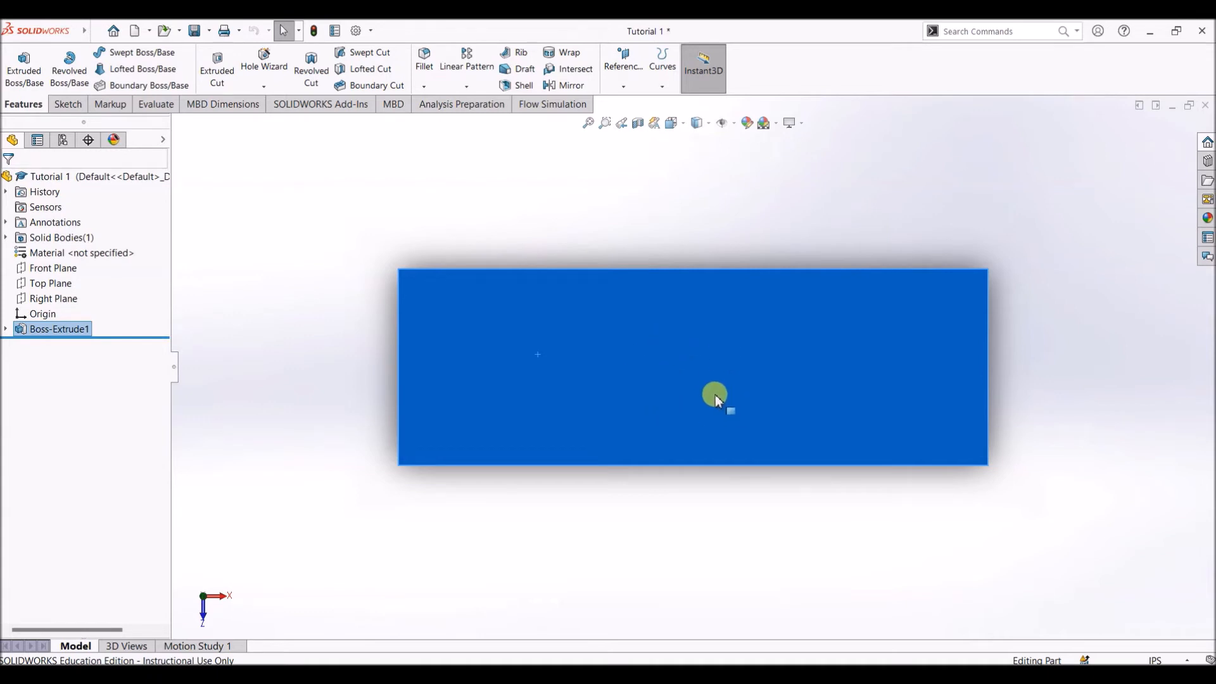
click(66, 102)
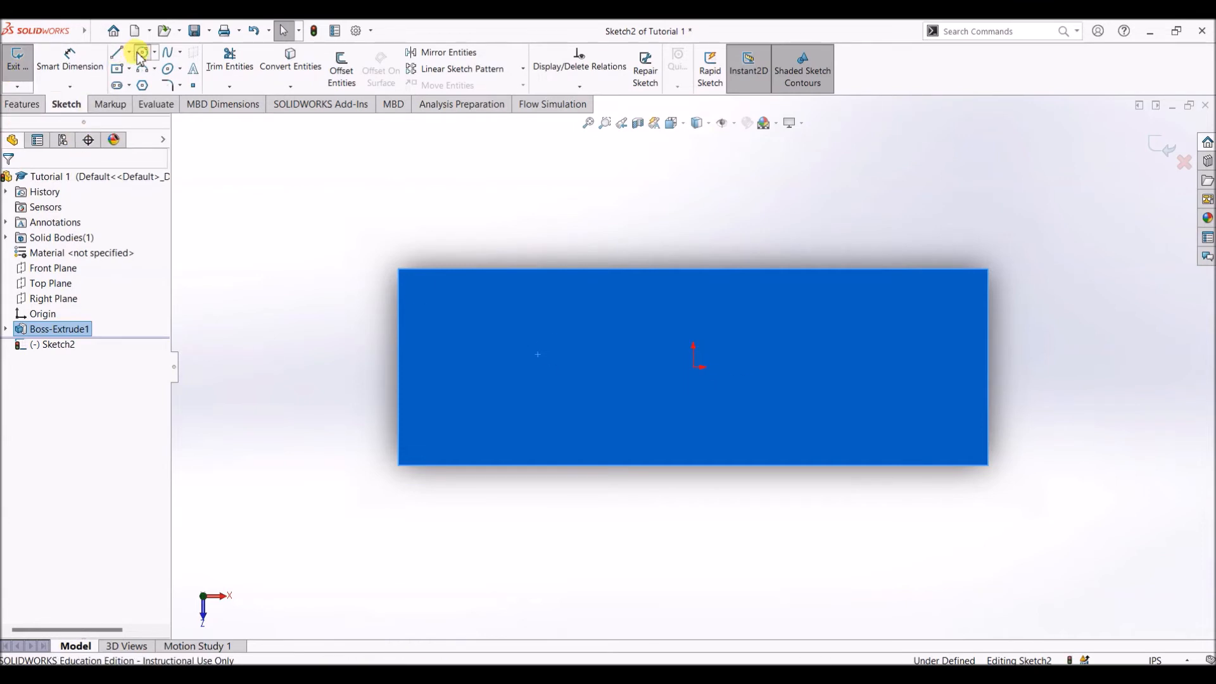
Step: Sketch a circle centered on the origin with radius 0.50 in
click(140, 52)
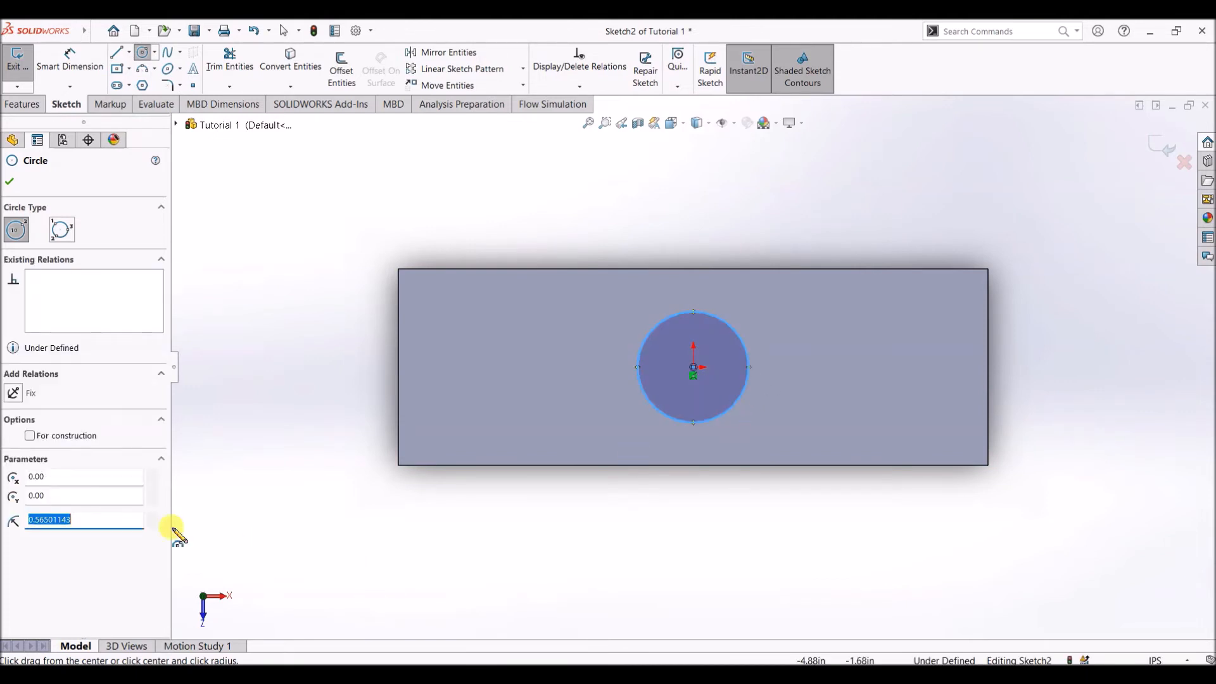
text(0.)
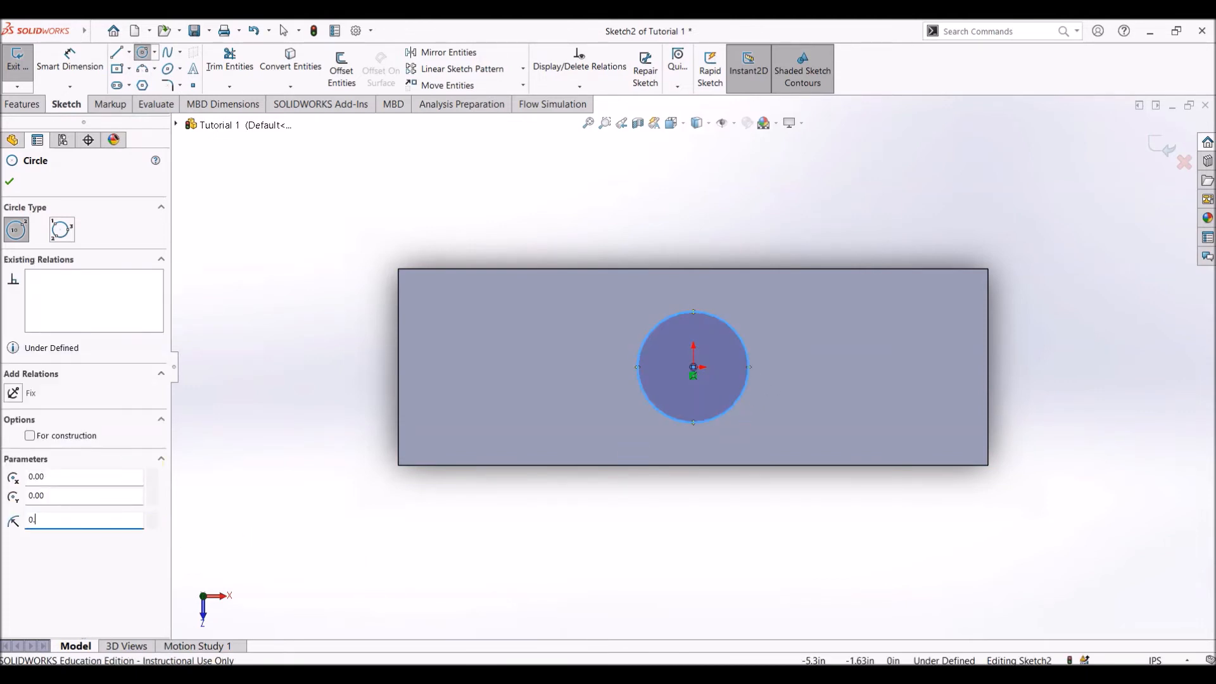
text(0.50)
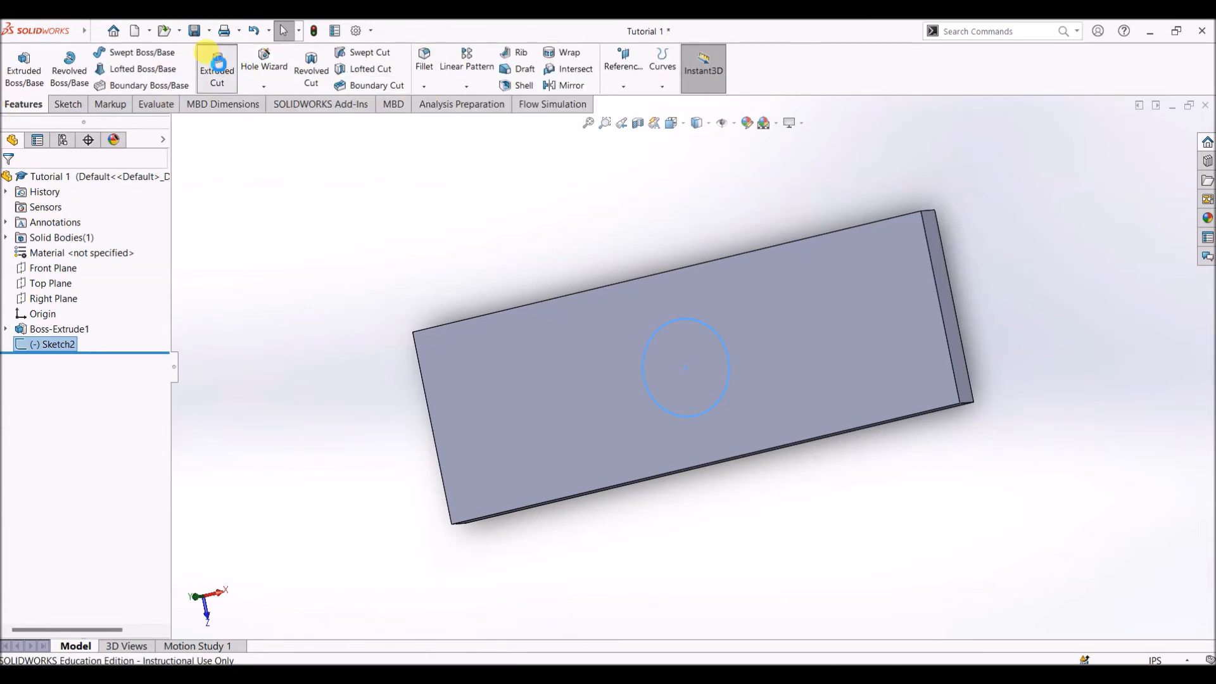
Step: Cut the circle Blind 0.30 in through the plate as Cut-Extrude1
click(217, 69)
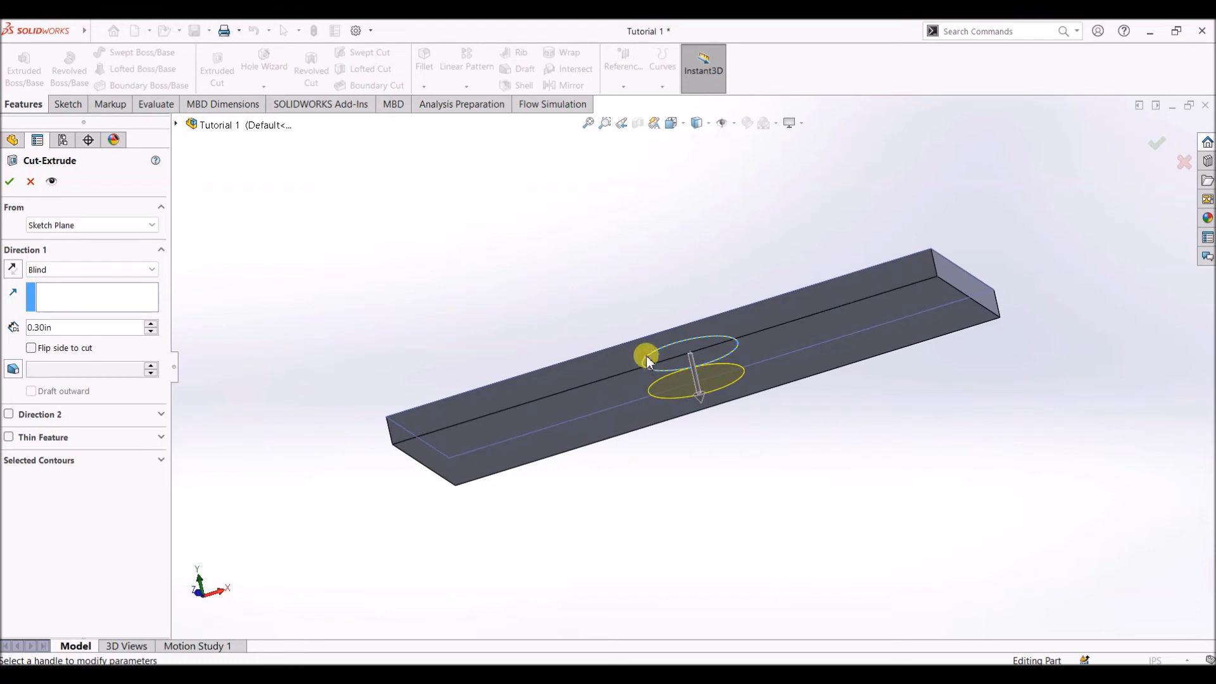
mouse_move(659, 356)
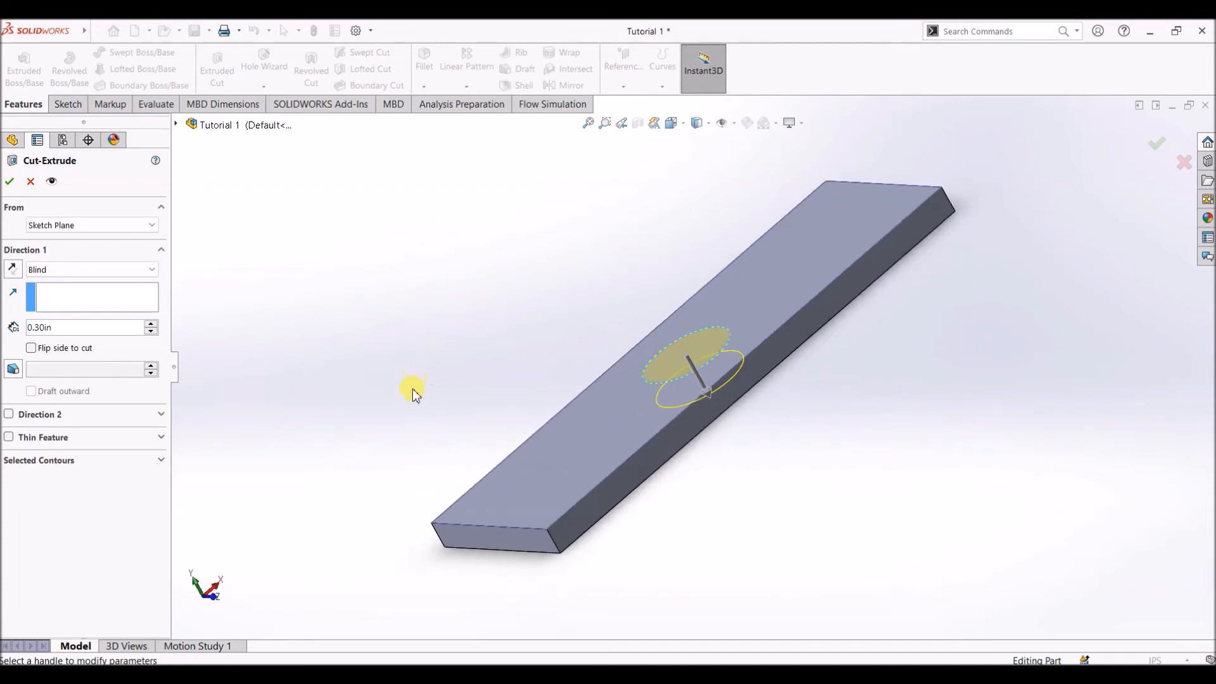
click(9, 181)
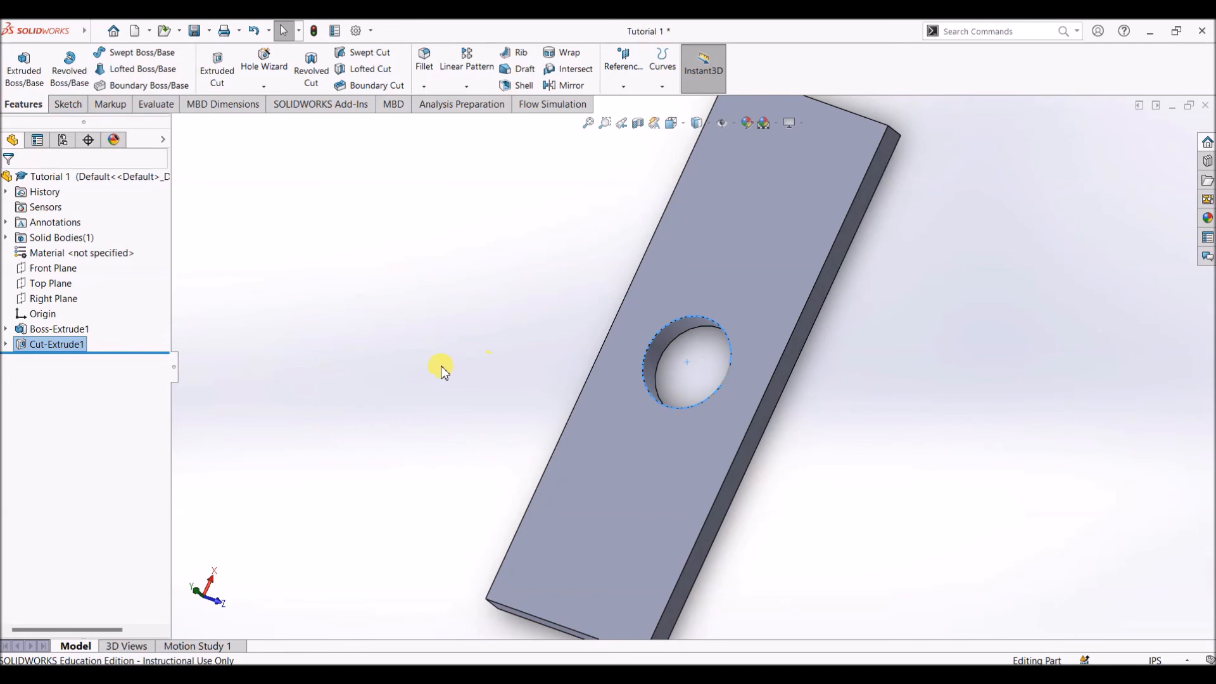
mouse_move(482, 425)
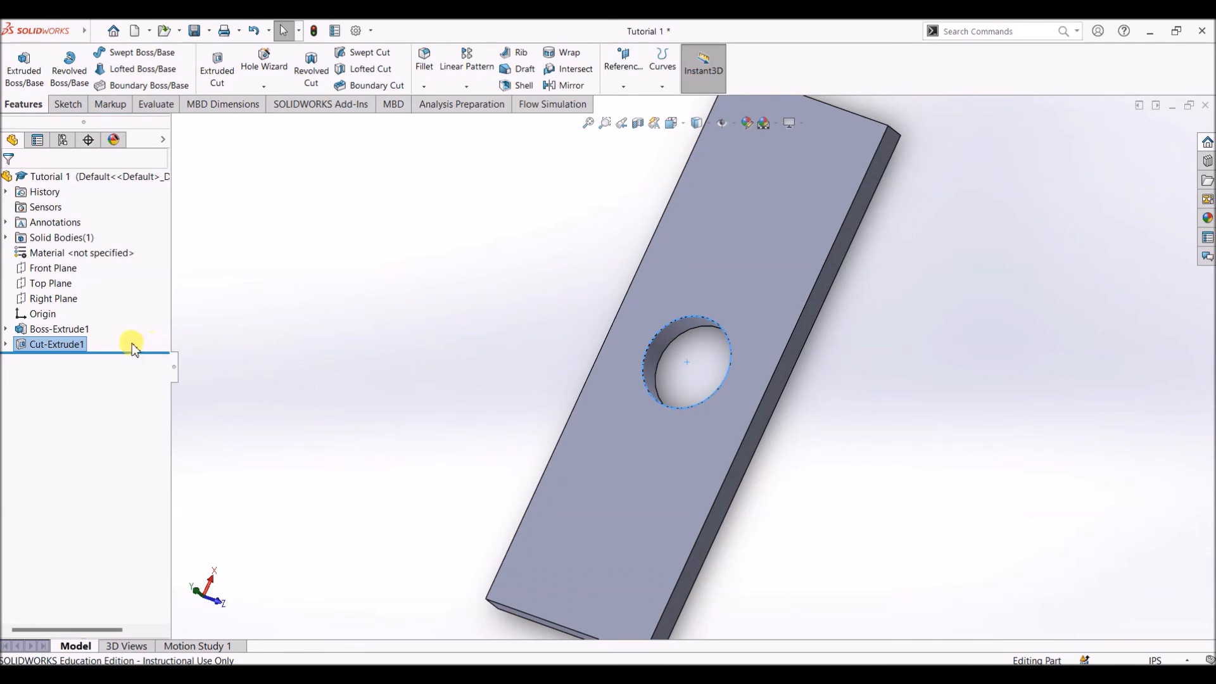
Step: Edit Cut-Extrude1 to a 0.20 in depth, making a blind circular pocket
right_click(54, 343)
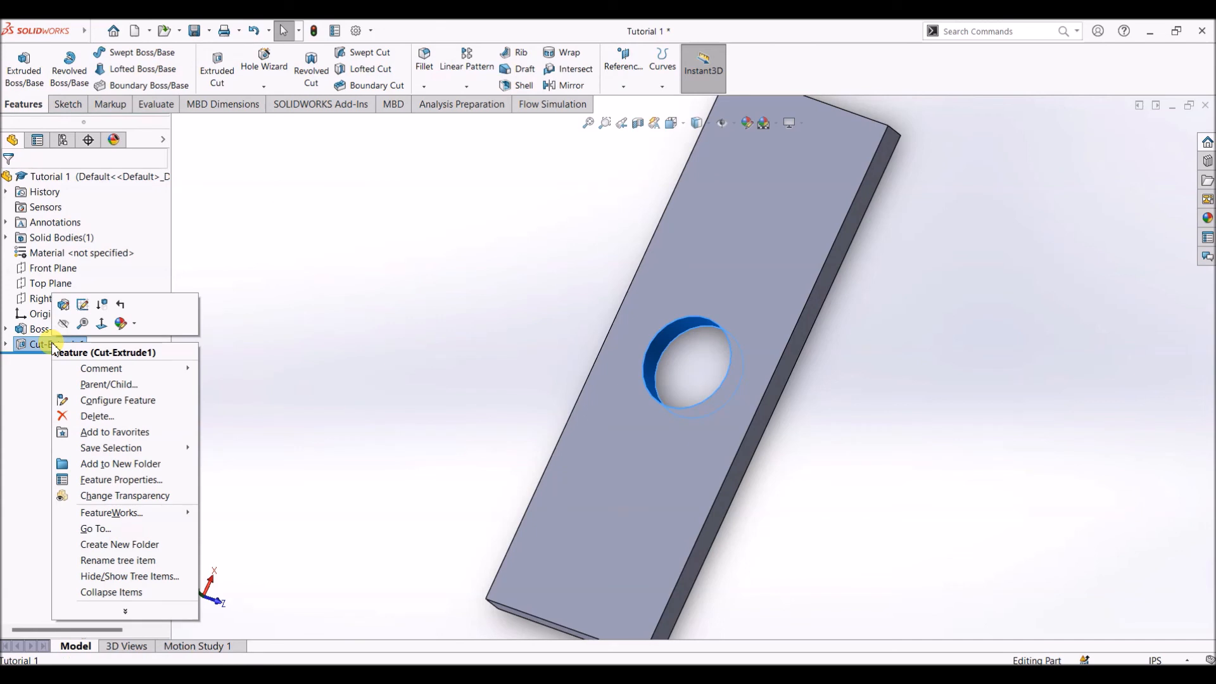
mouse_move(63, 306)
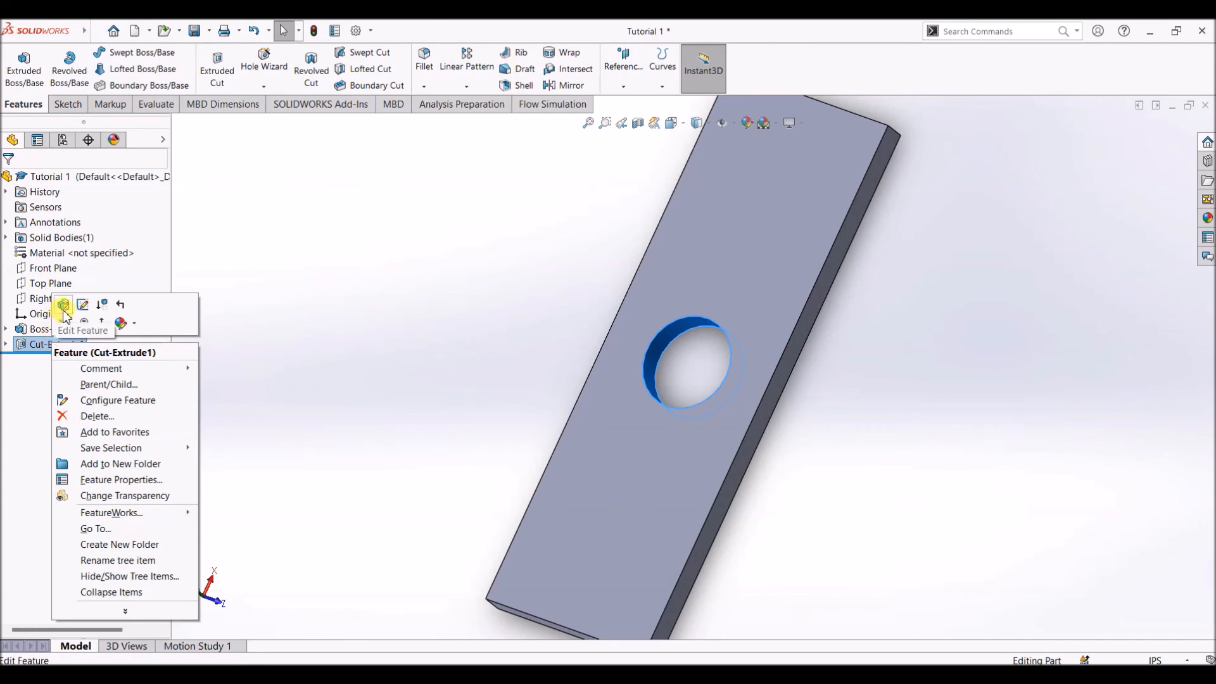
click(63, 304)
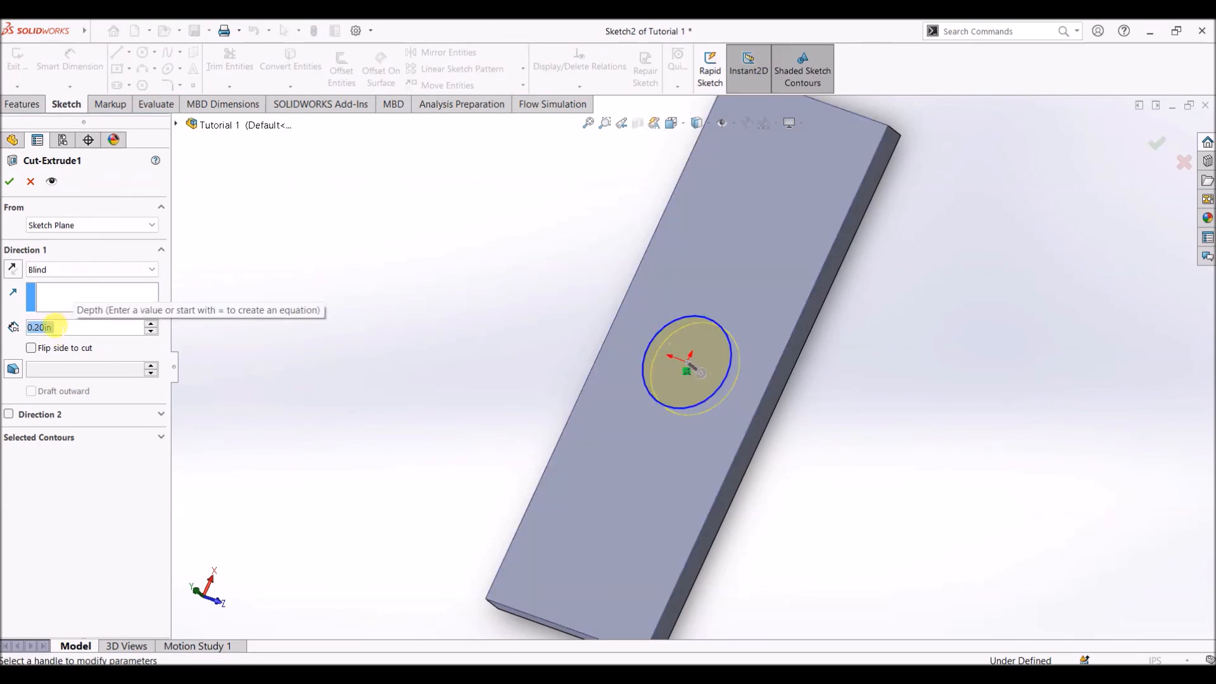
click(9, 181)
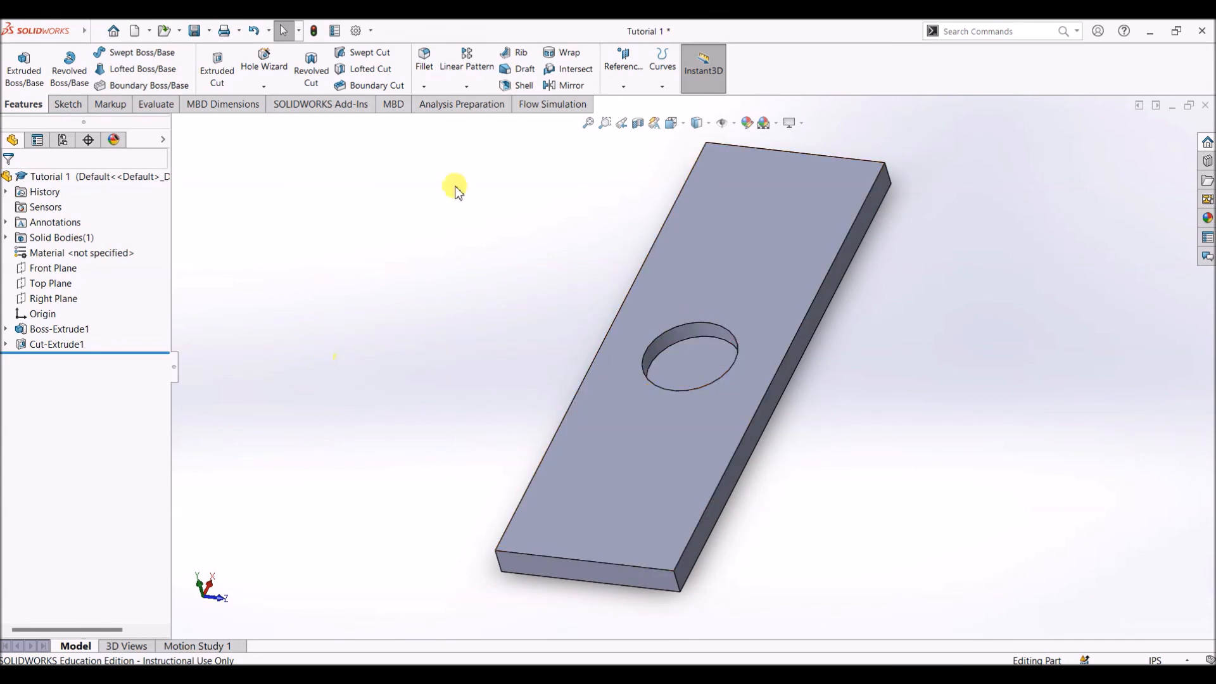
Step: Save the Tutorial 1 part and show the plate in Trimetric orientation
click(97, 31)
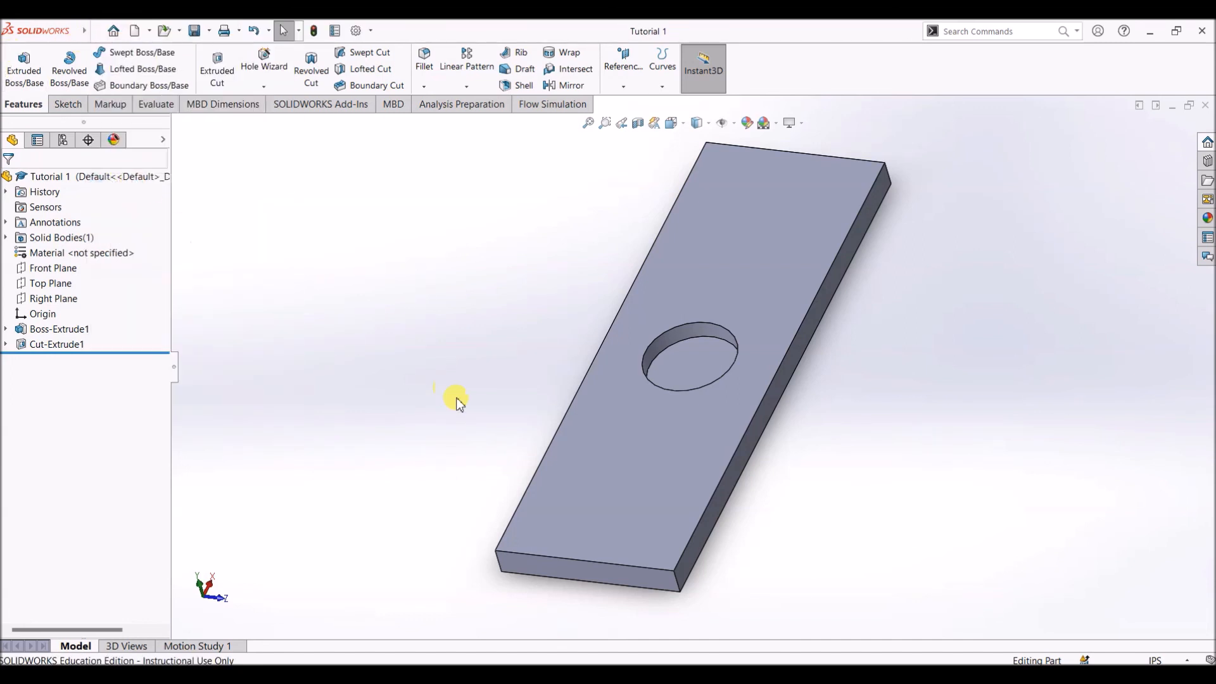
click(672, 123)
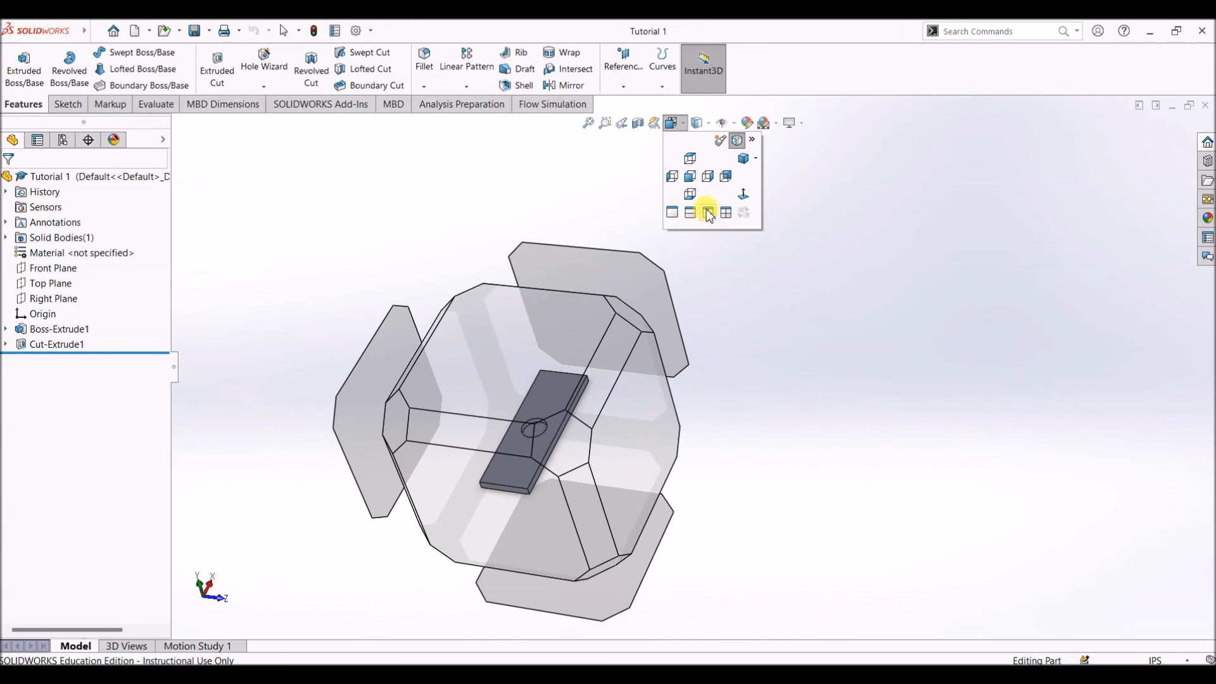
click(706, 213)
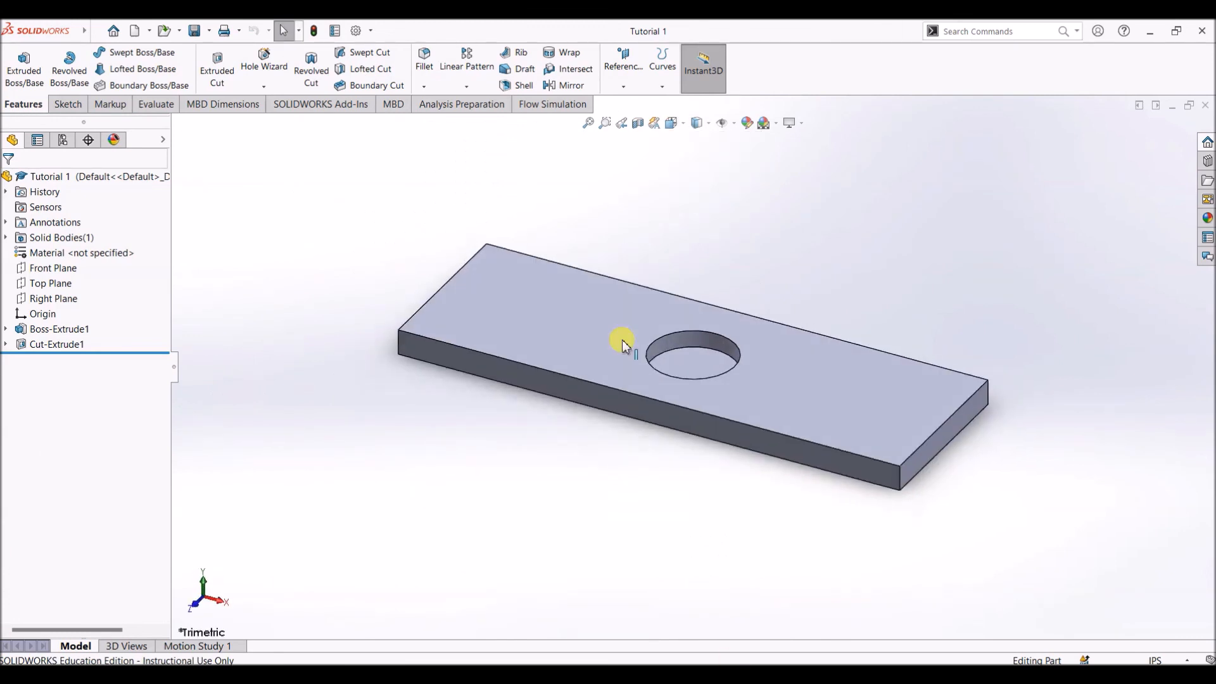
mouse_move(979, 499)
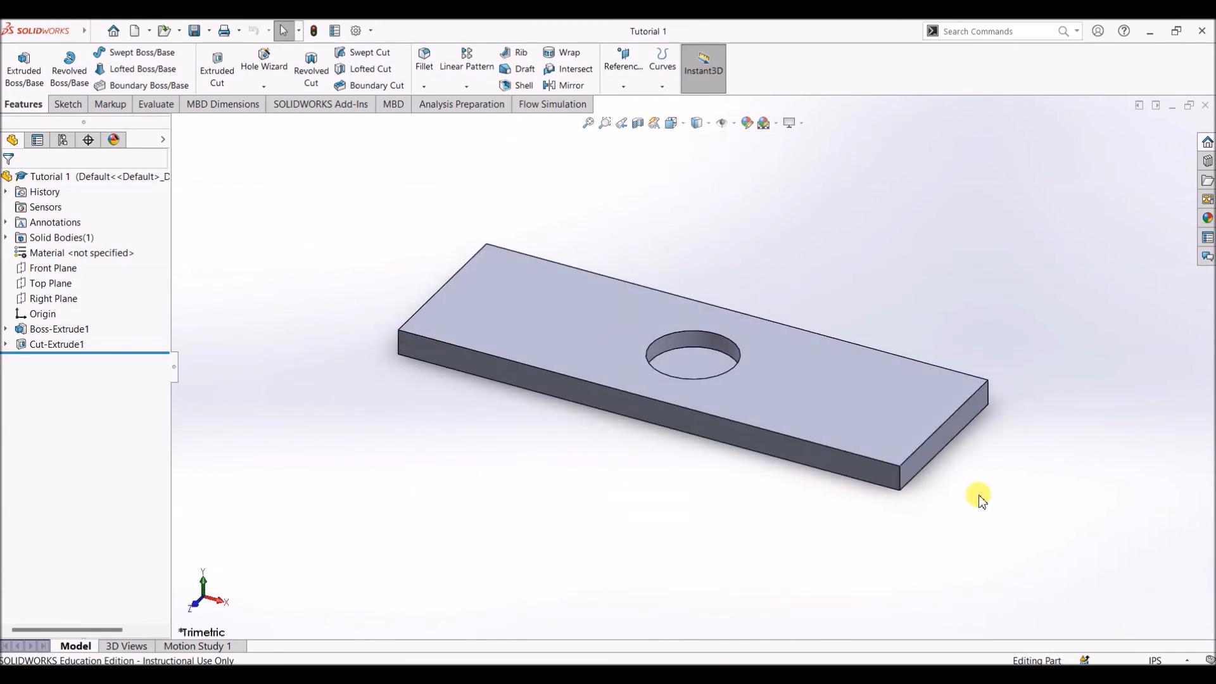
mouse_move(975, 496)
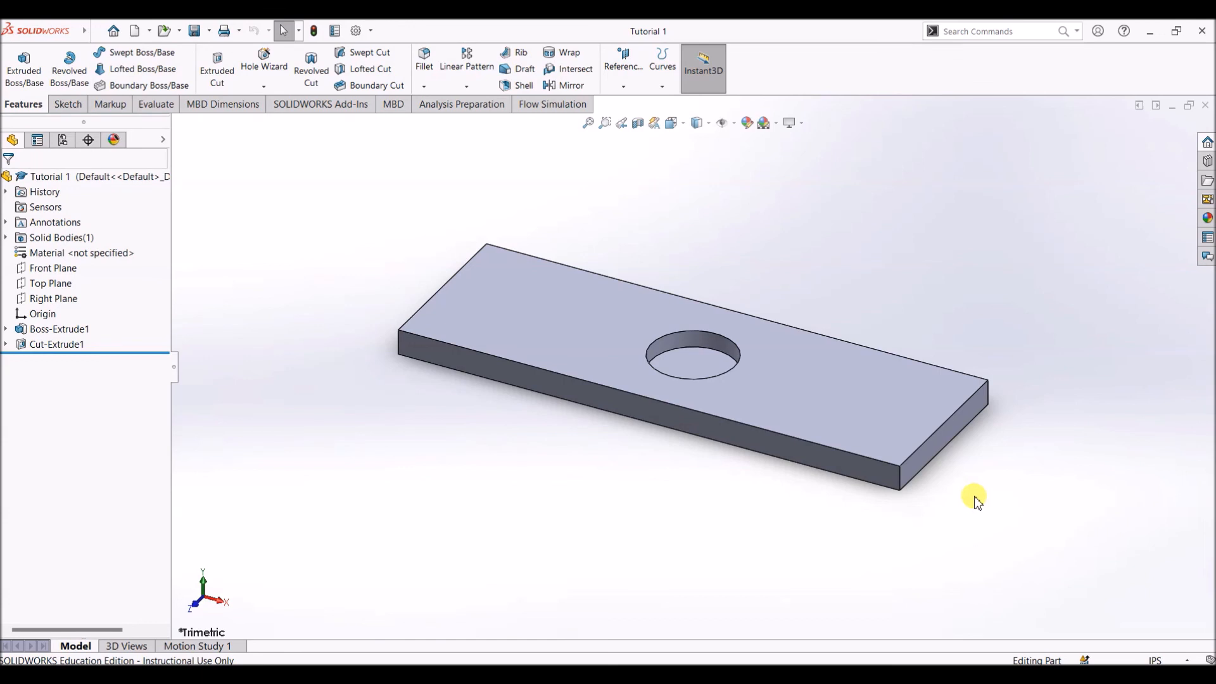
mouse_move(979, 505)
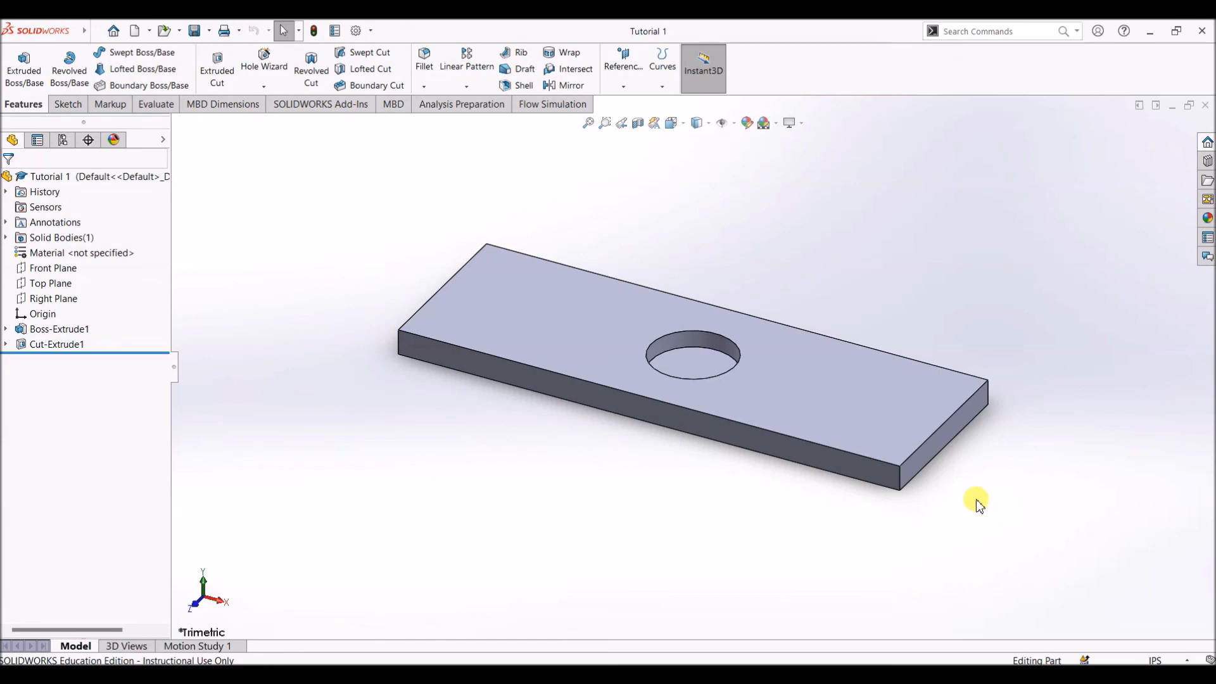